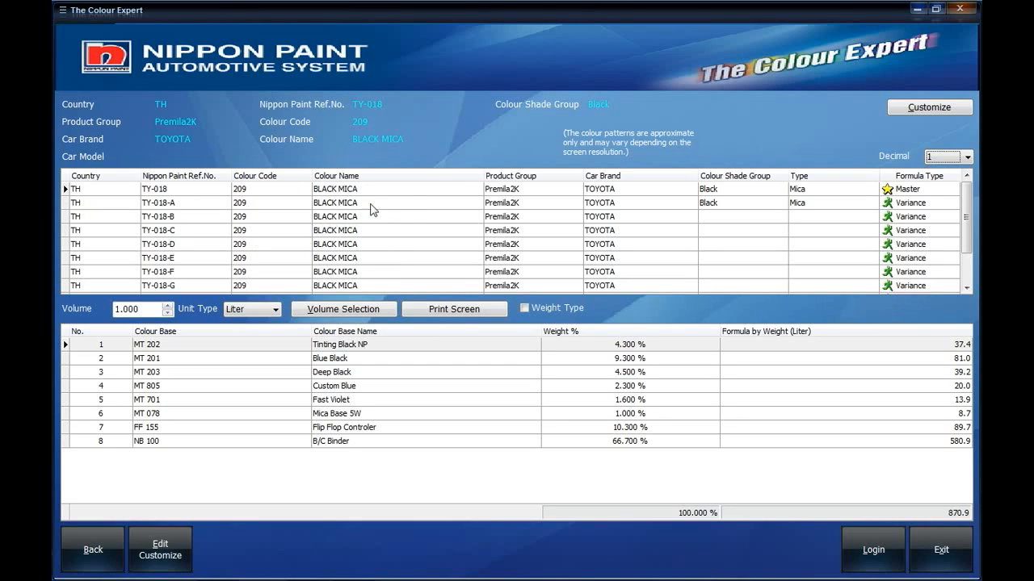
mouse_move(336, 218)
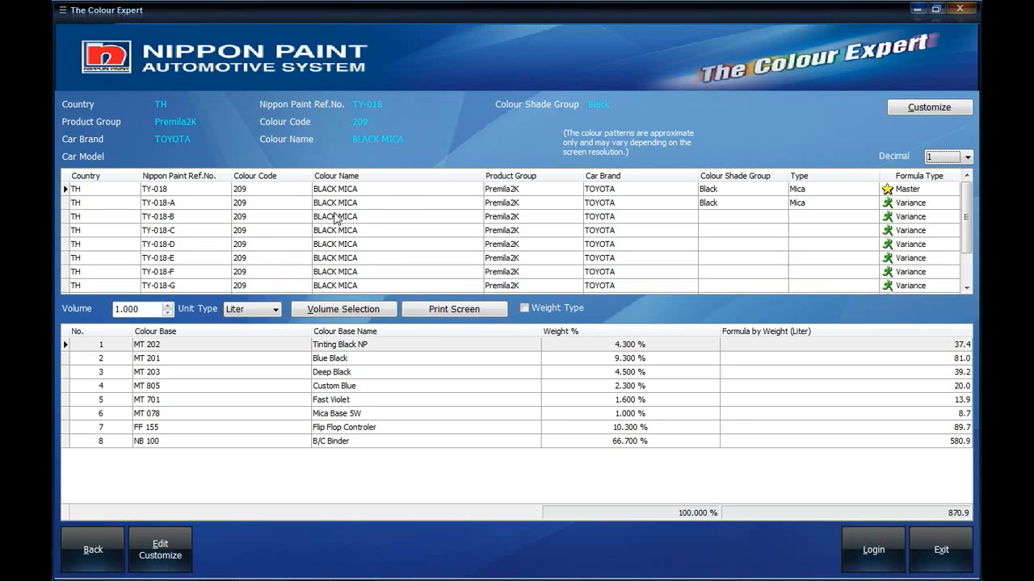
mouse_move(533, 417)
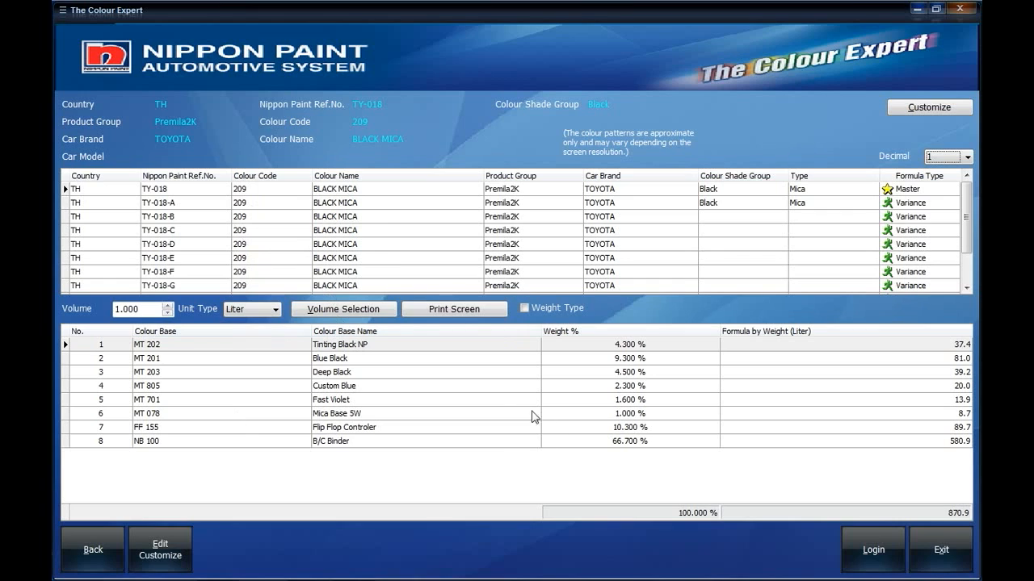
mouse_move(502, 412)
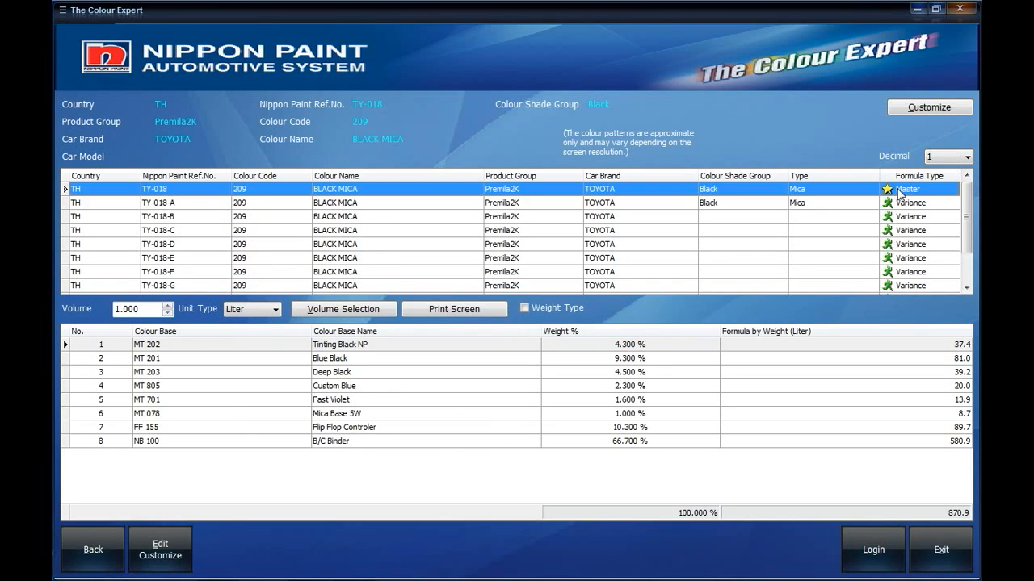
mouse_move(631, 412)
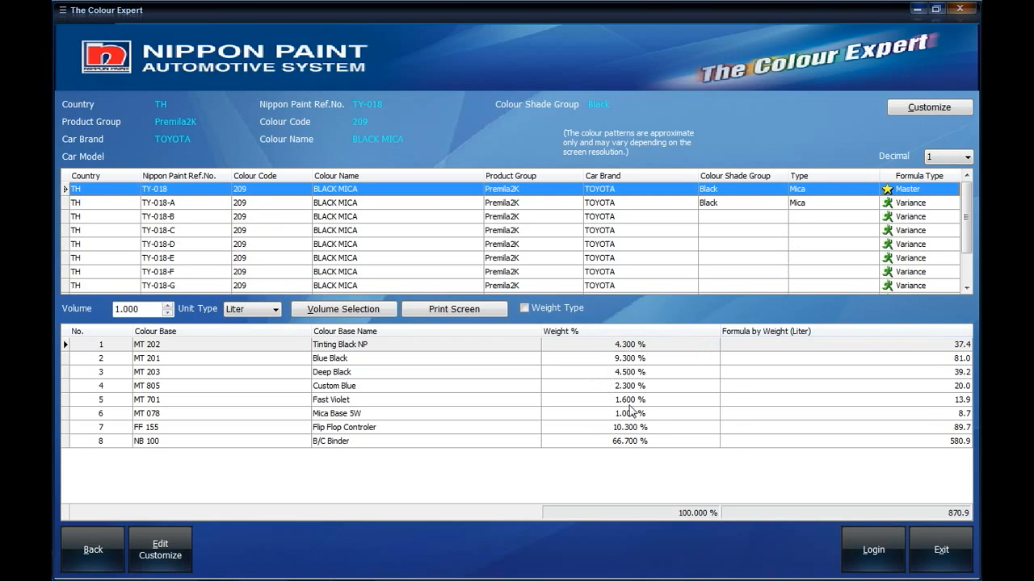
mouse_move(710, 360)
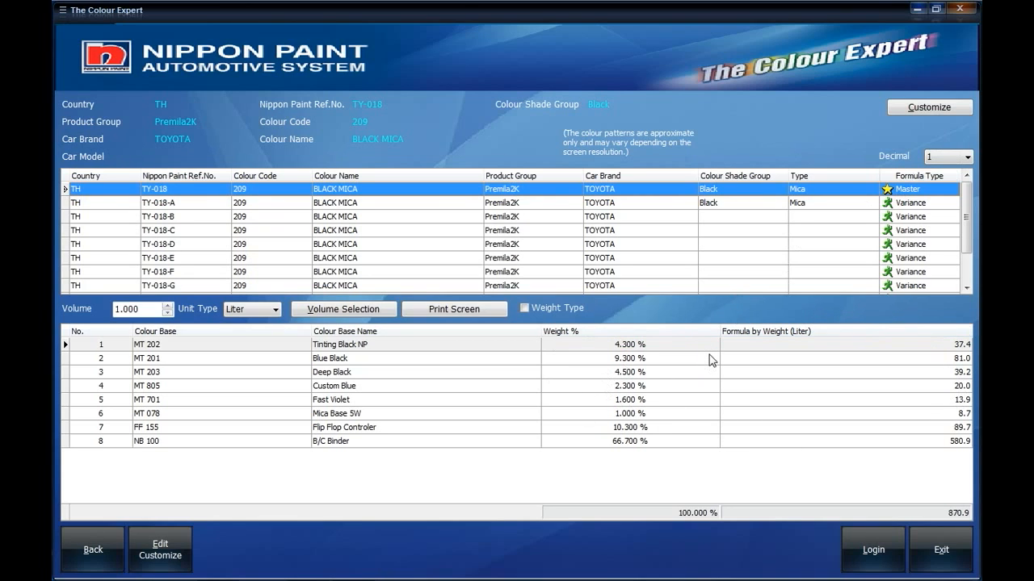
mouse_move(685, 357)
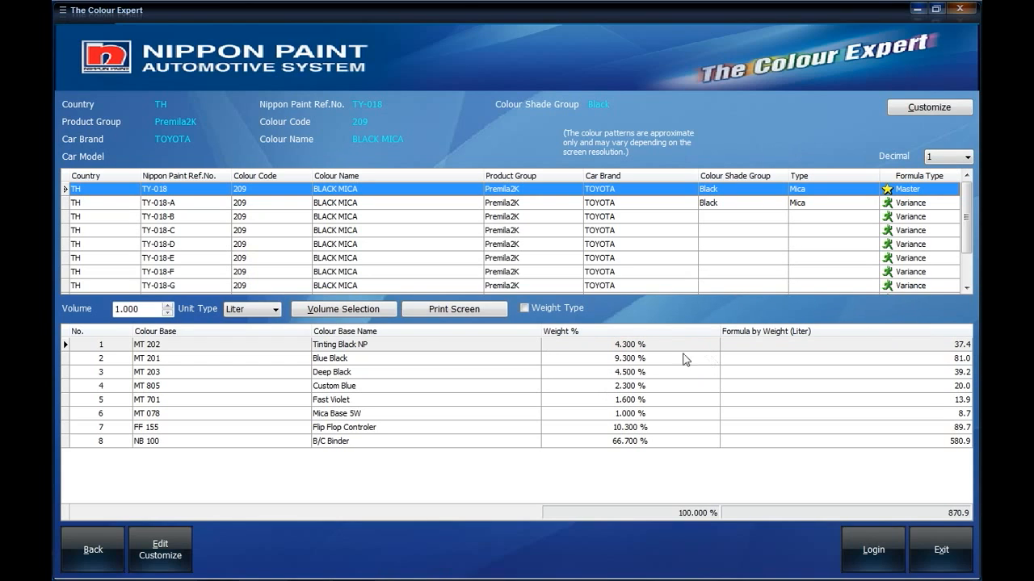
mouse_move(110, 326)
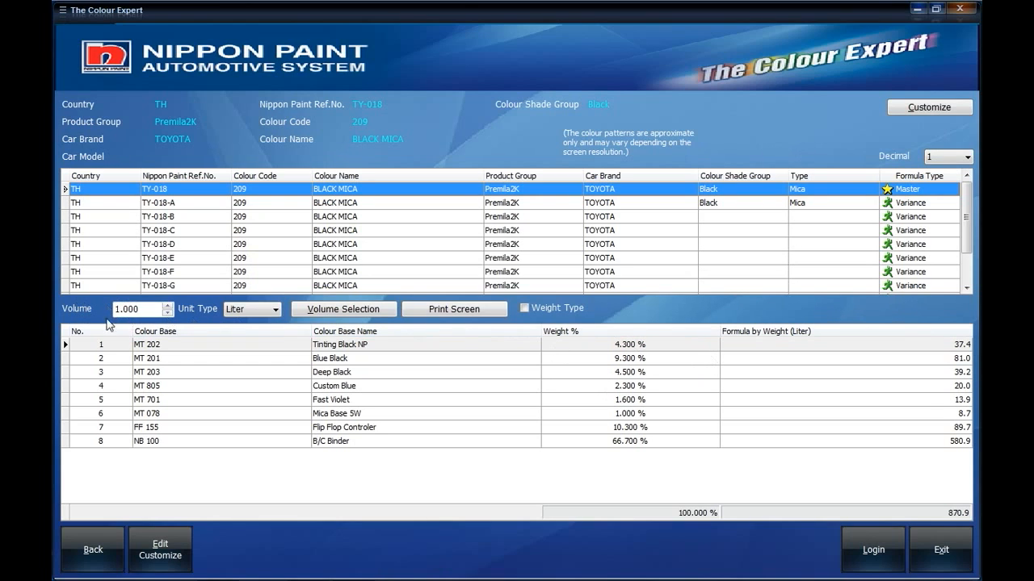
mouse_move(87, 315)
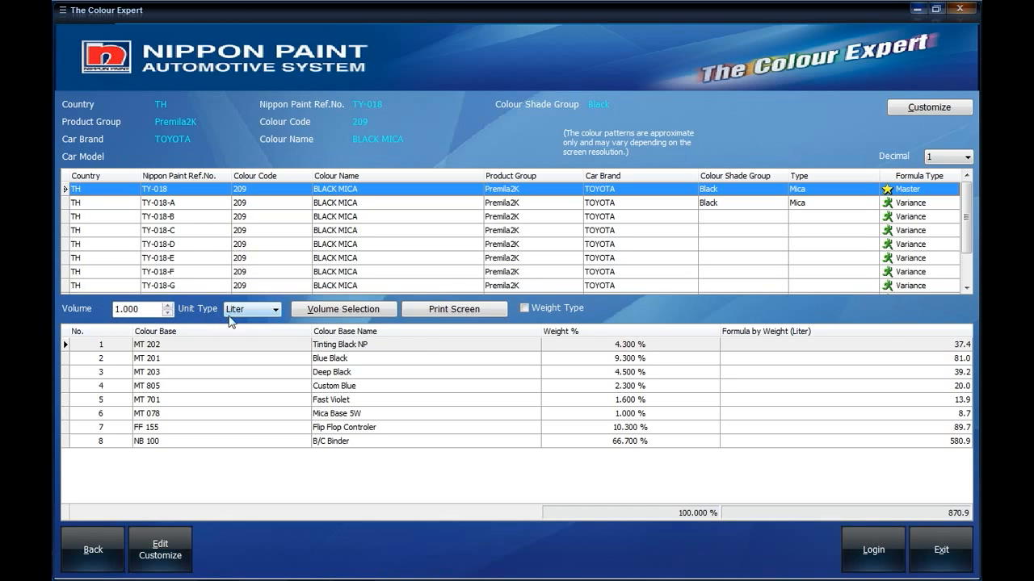
Step: Switch the BLACK MICA formula's unit type to Kilogram, giving gram amounts totalling 820.0
click(274, 309)
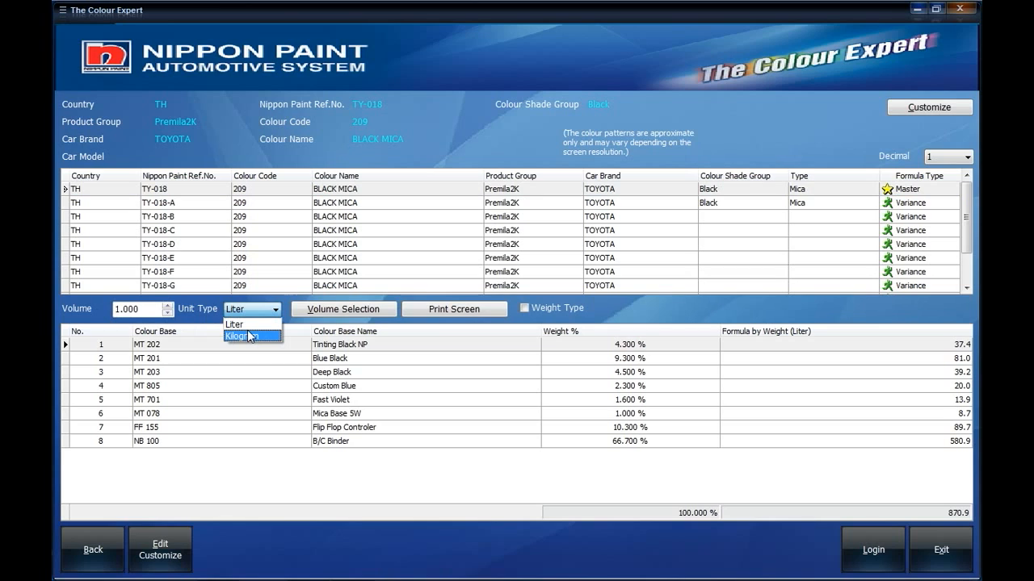
click(239, 336)
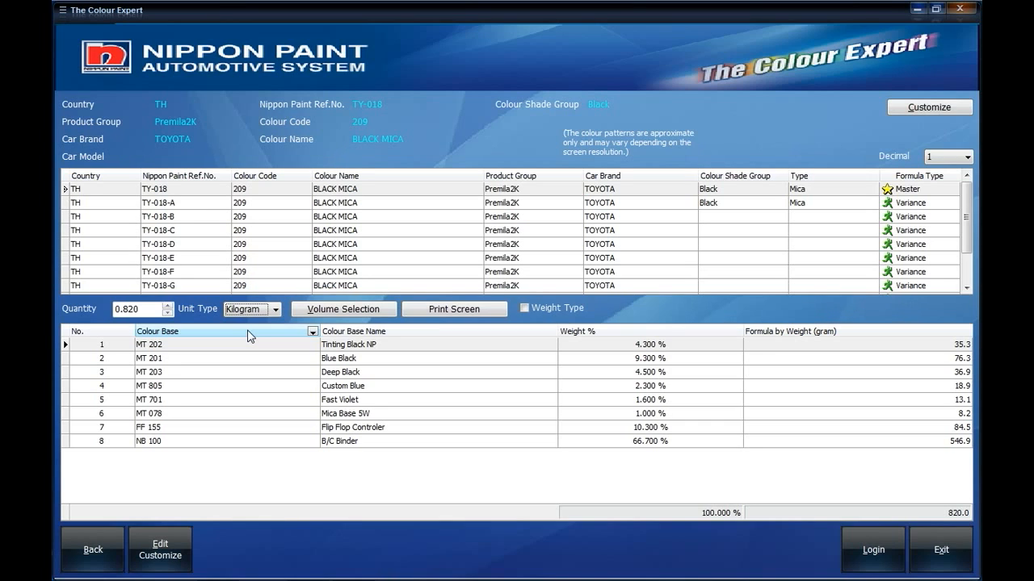
mouse_move(385, 386)
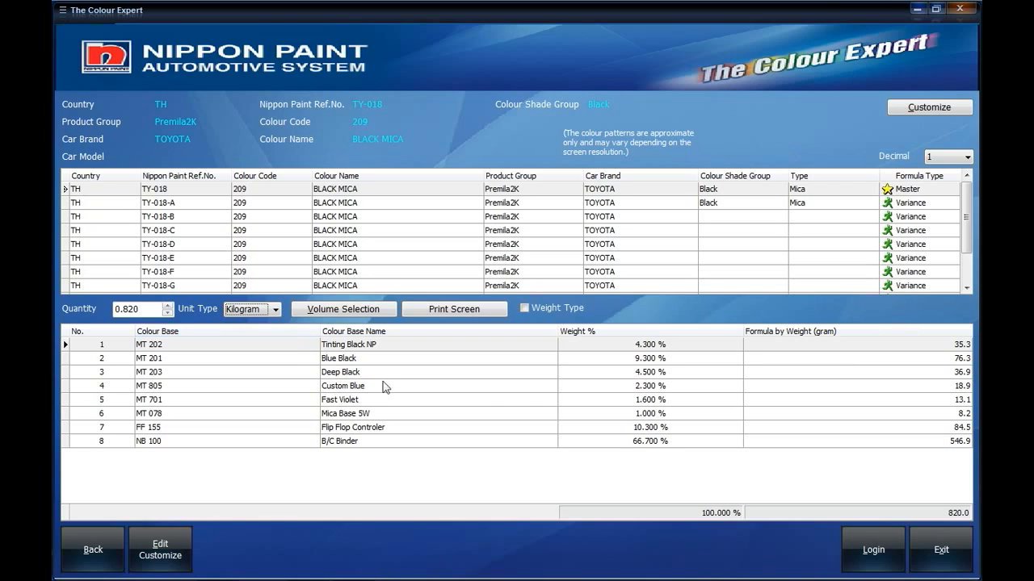
mouse_move(714, 406)
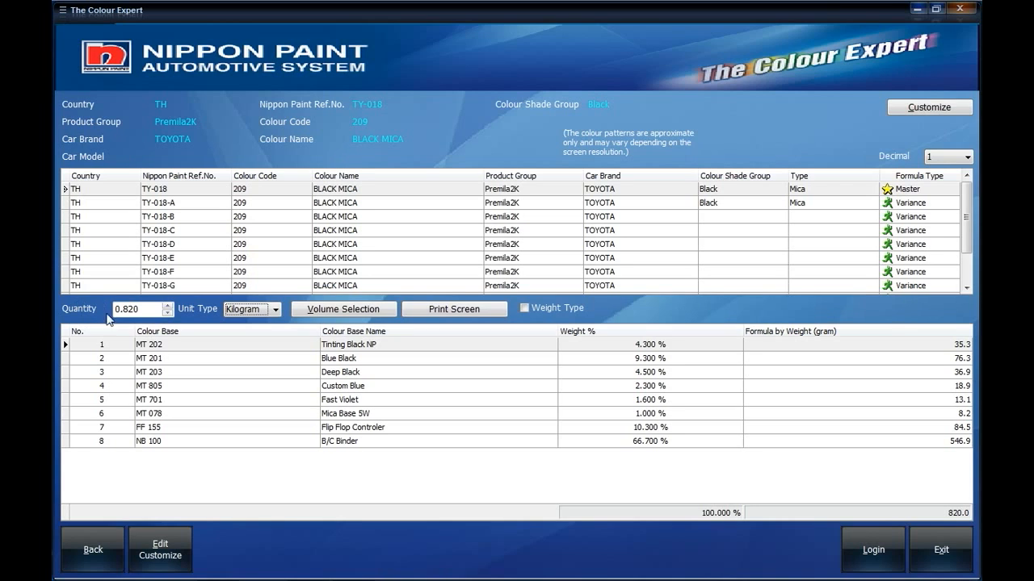
mouse_move(142, 321)
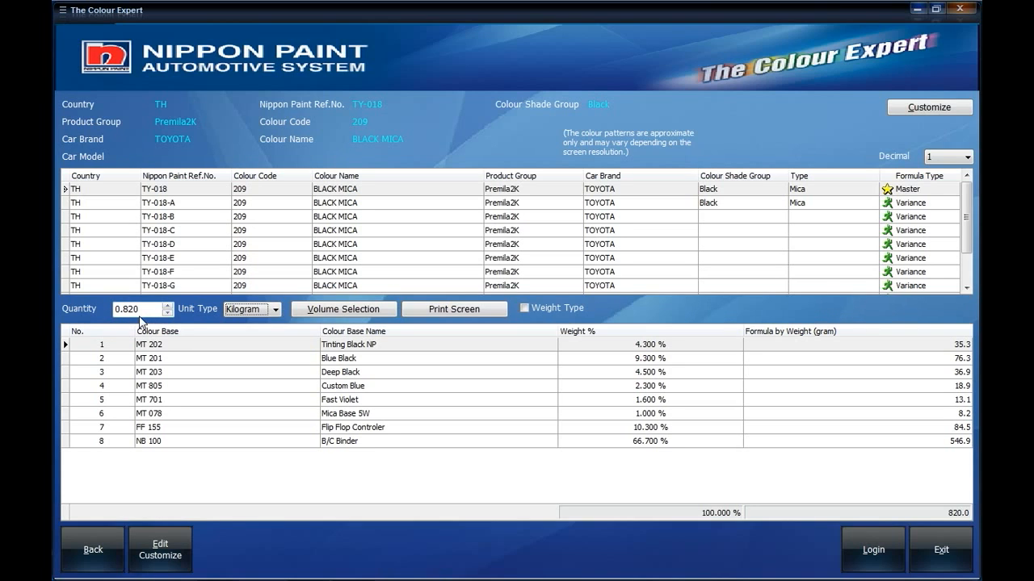
mouse_move(177, 407)
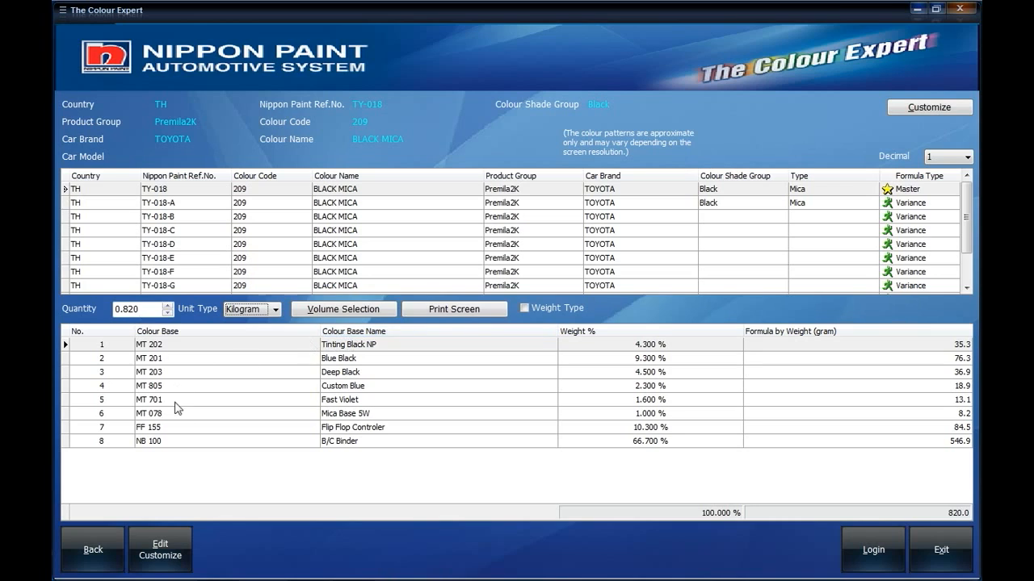
mouse_move(144, 384)
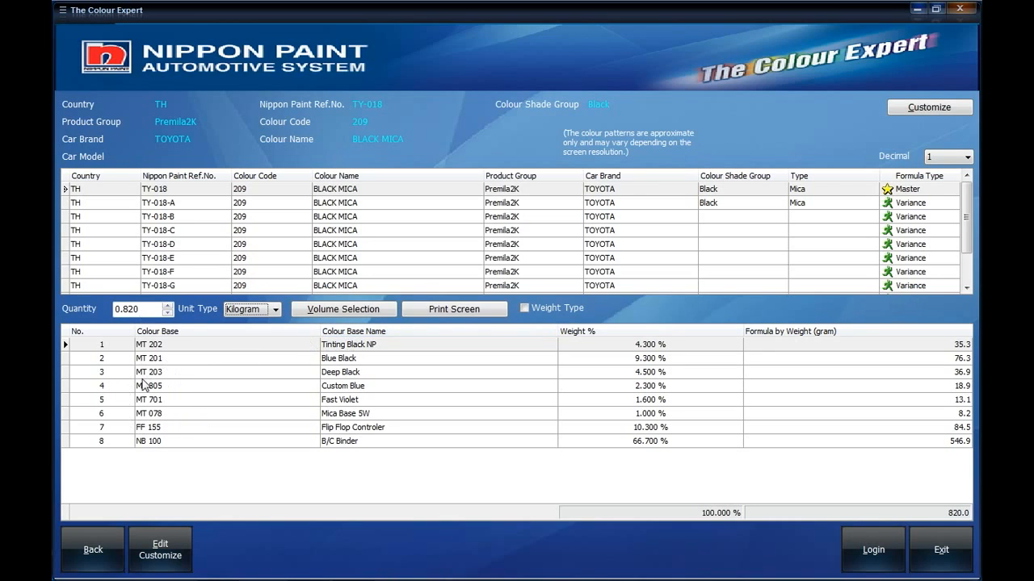
mouse_move(340, 407)
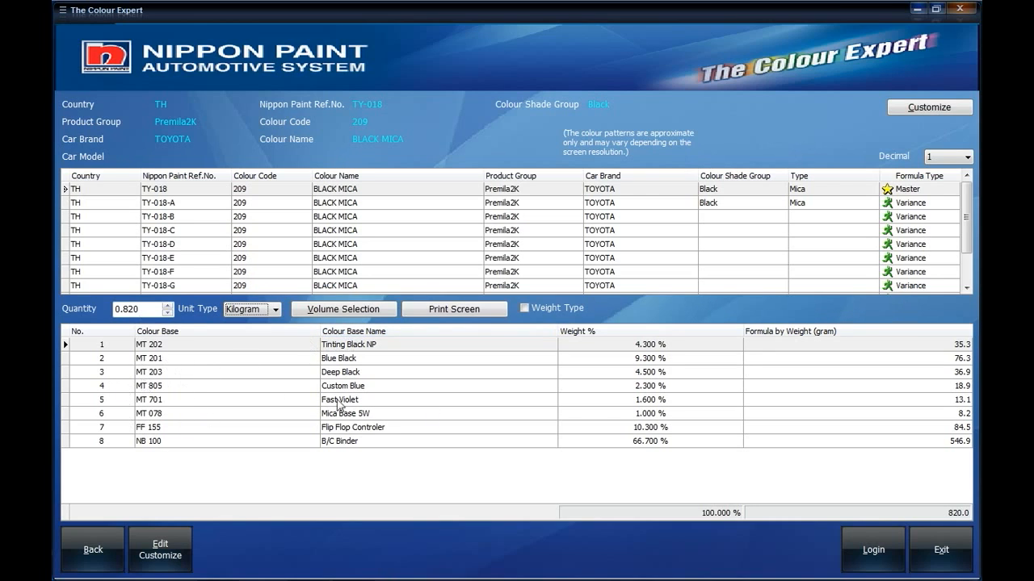
mouse_move(617, 413)
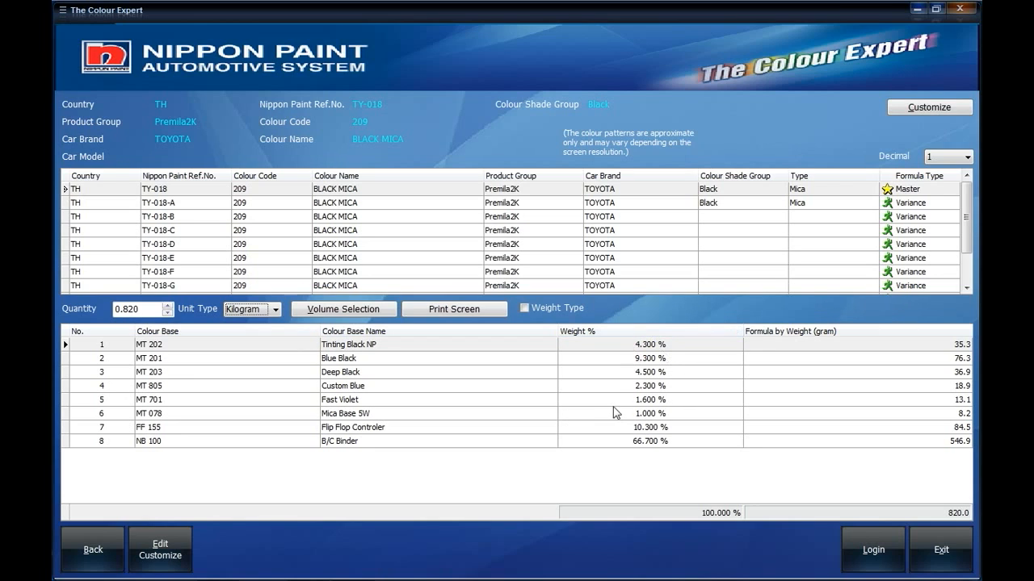
mouse_move(891, 436)
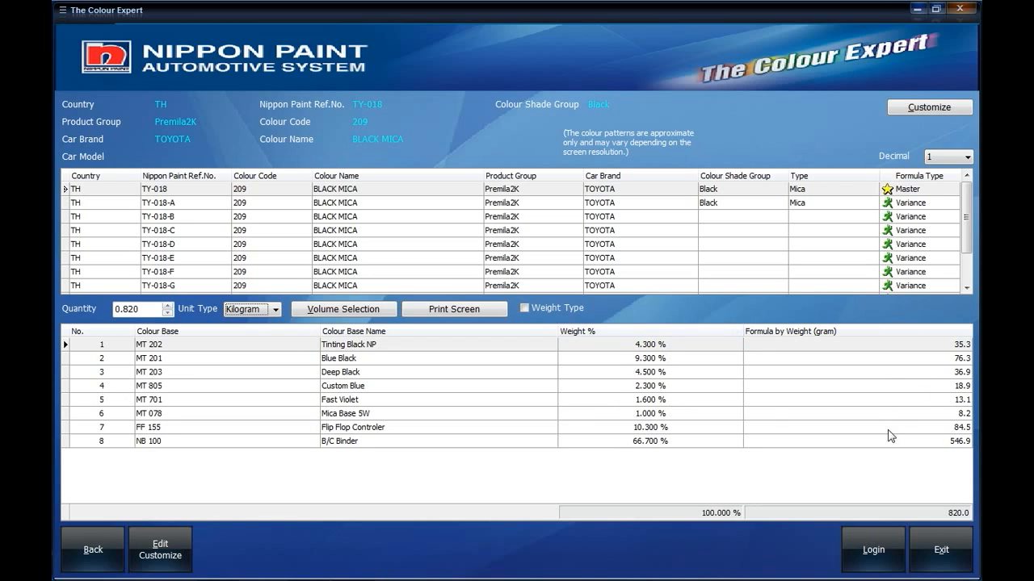
mouse_move(894, 426)
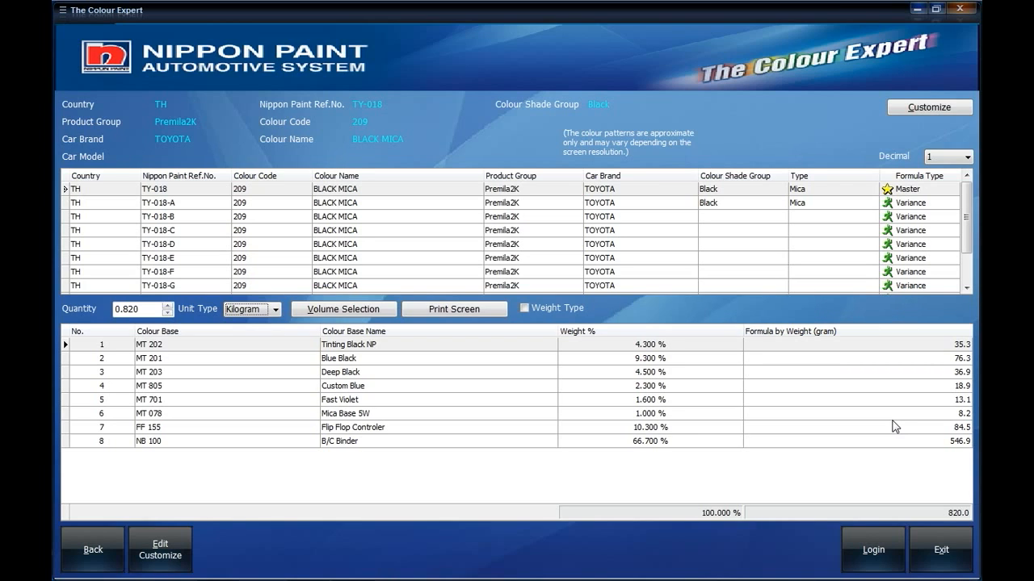
mouse_move(494, 393)
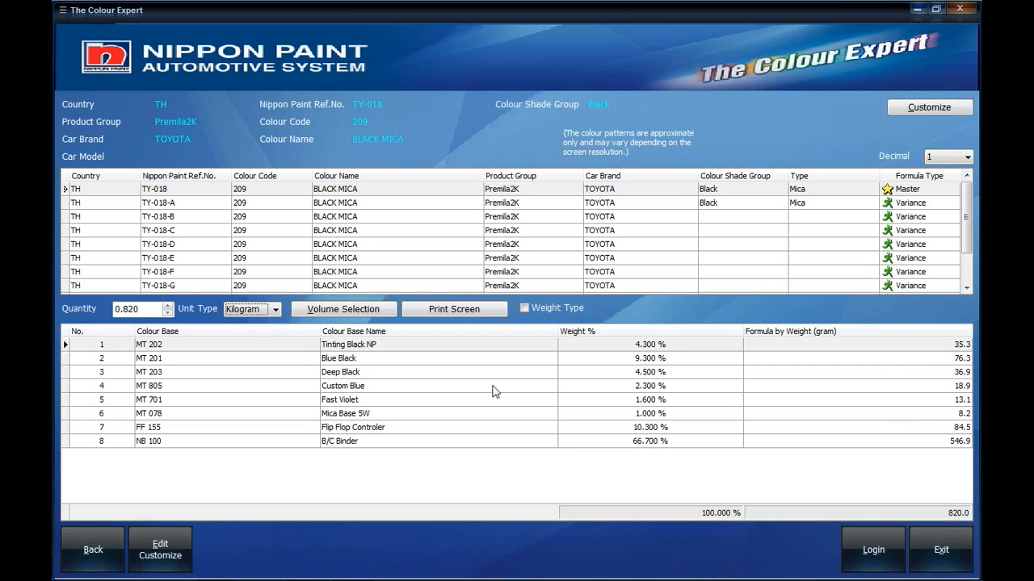
click(142, 310)
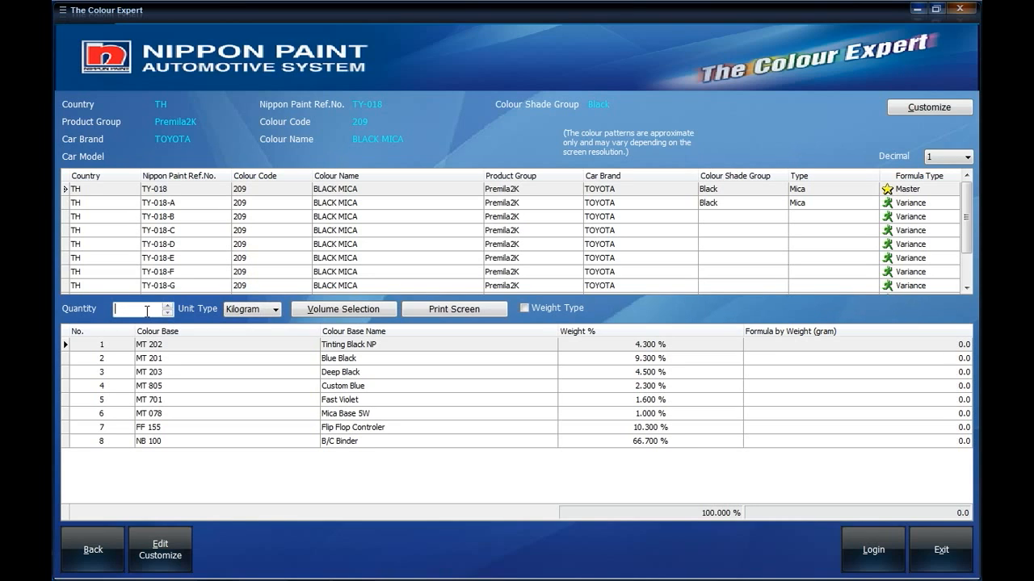
text(2)
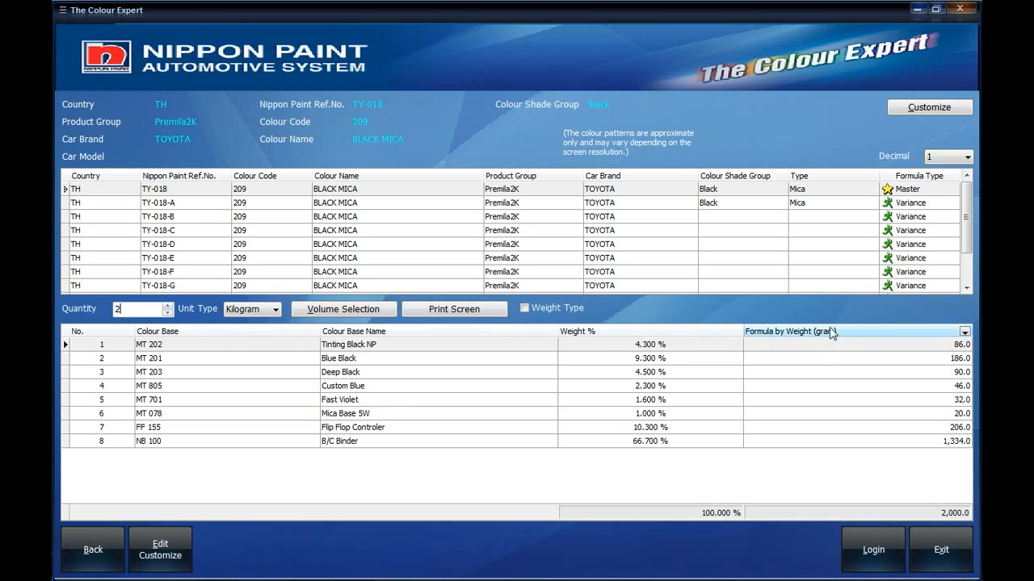
mouse_move(940, 394)
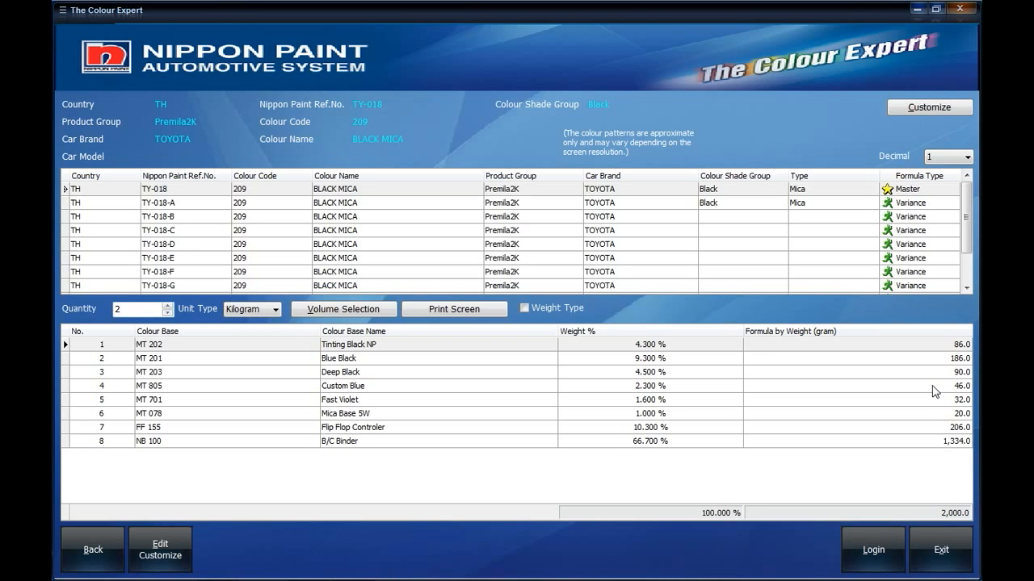
mouse_move(879, 420)
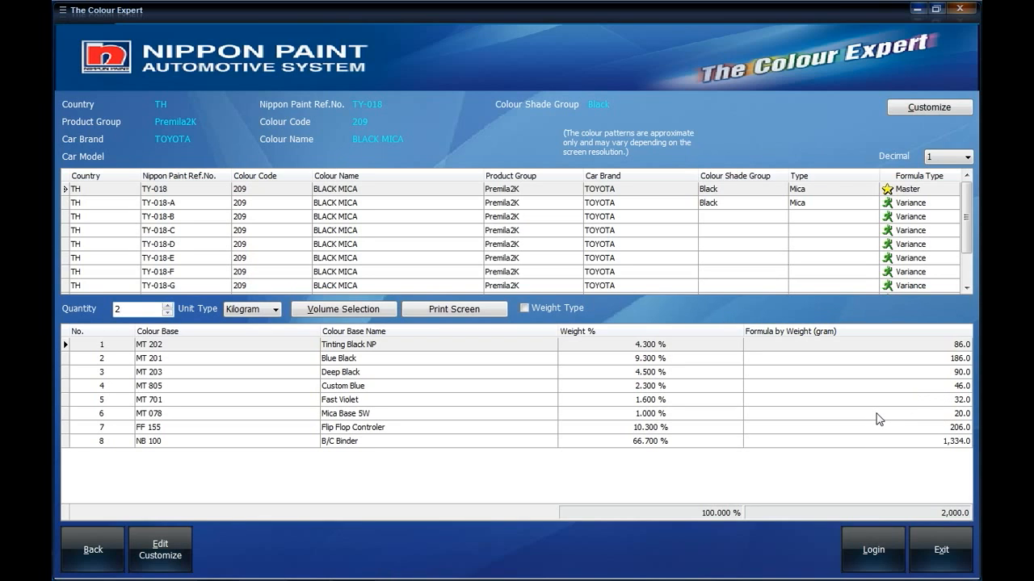
click(138, 310)
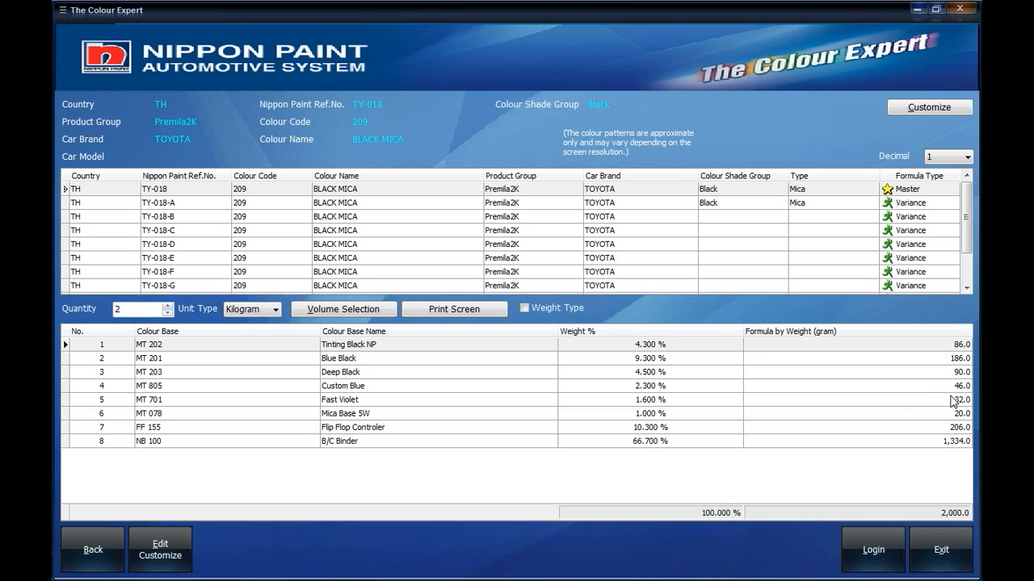
mouse_move(865, 148)
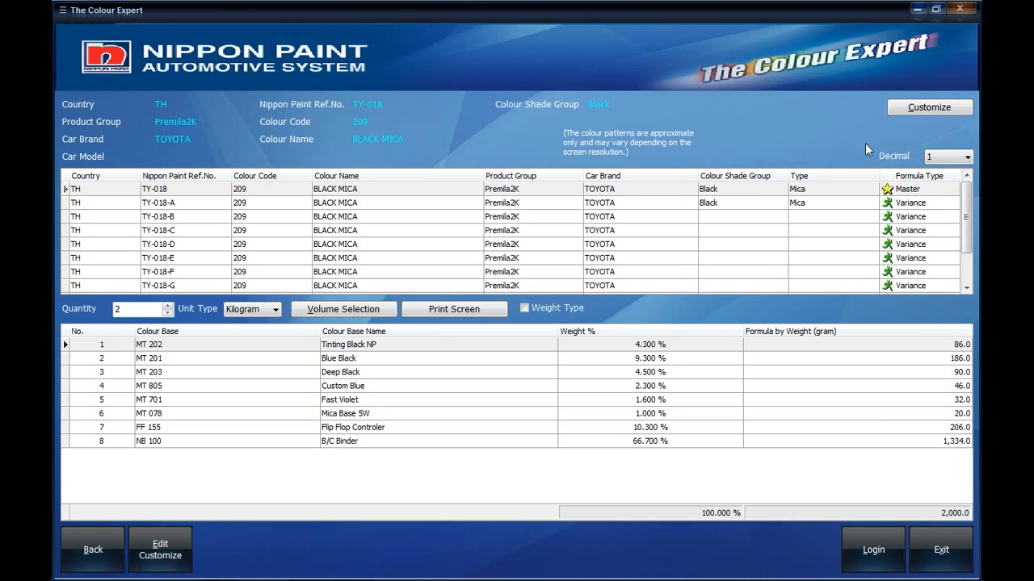
mouse_move(927, 171)
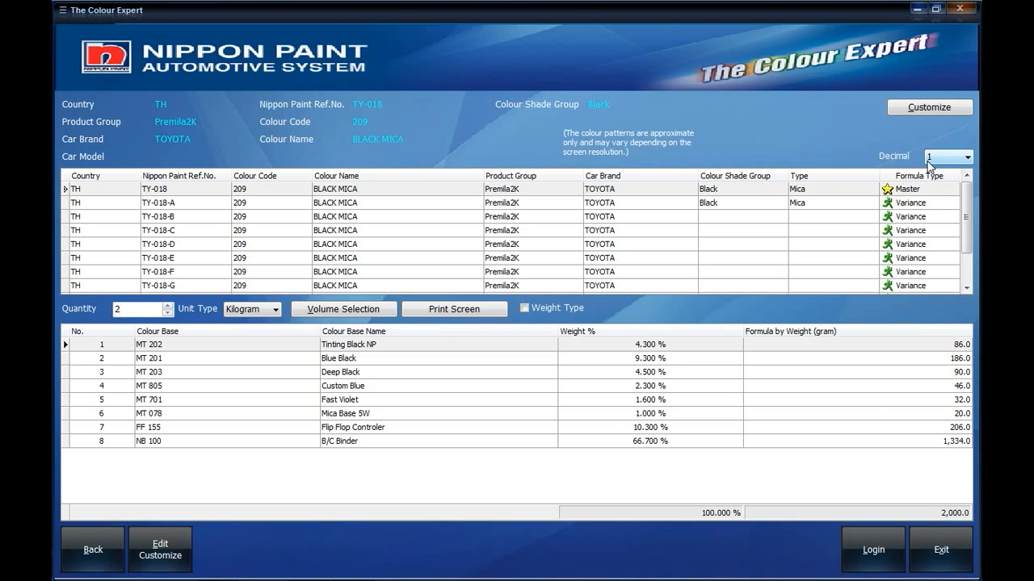
Step: Set the Decimal setting to 3 so gram weights show three decimal places, totalling 2,000.000
click(137, 310)
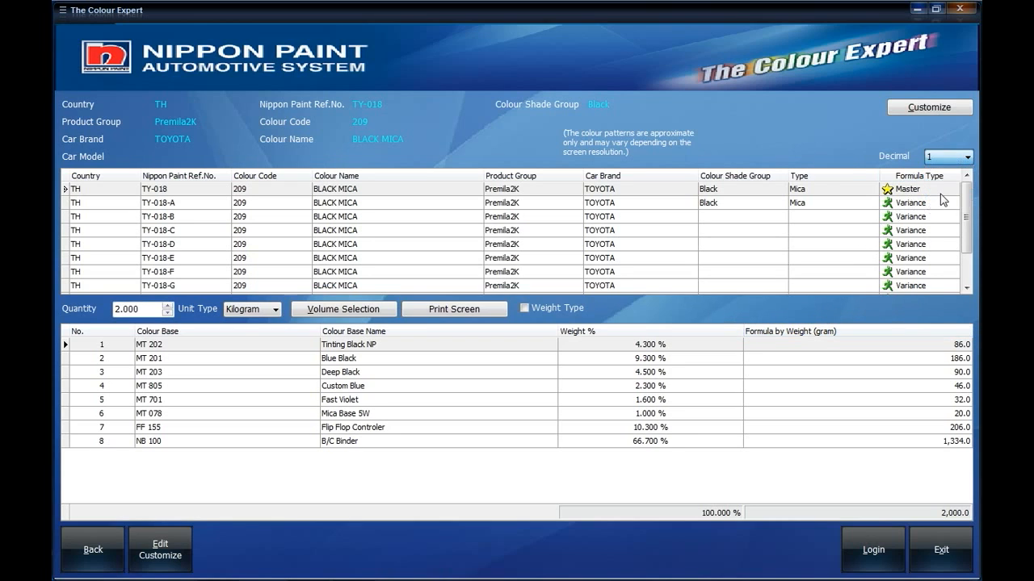
click(963, 157)
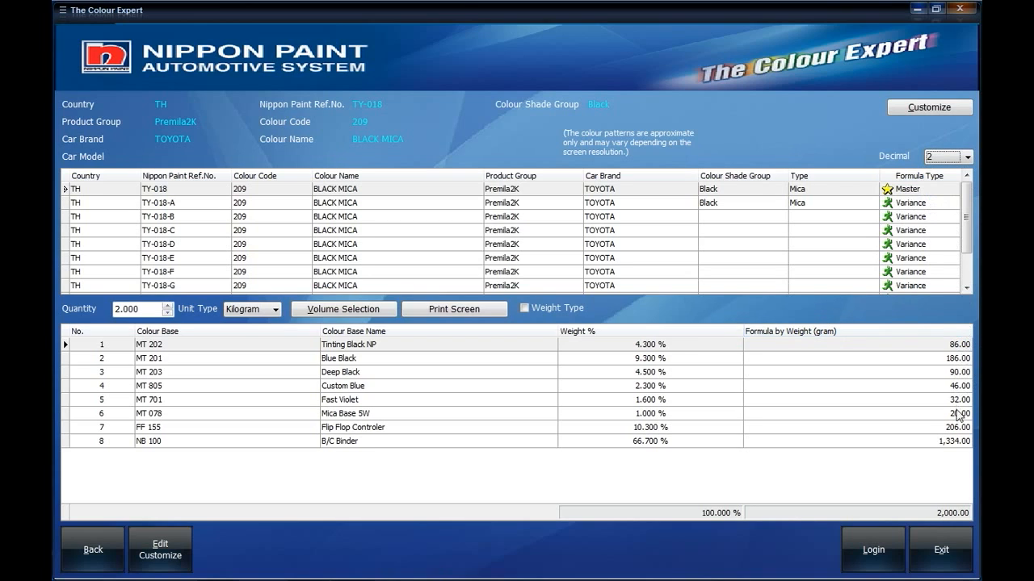
mouse_move(928, 390)
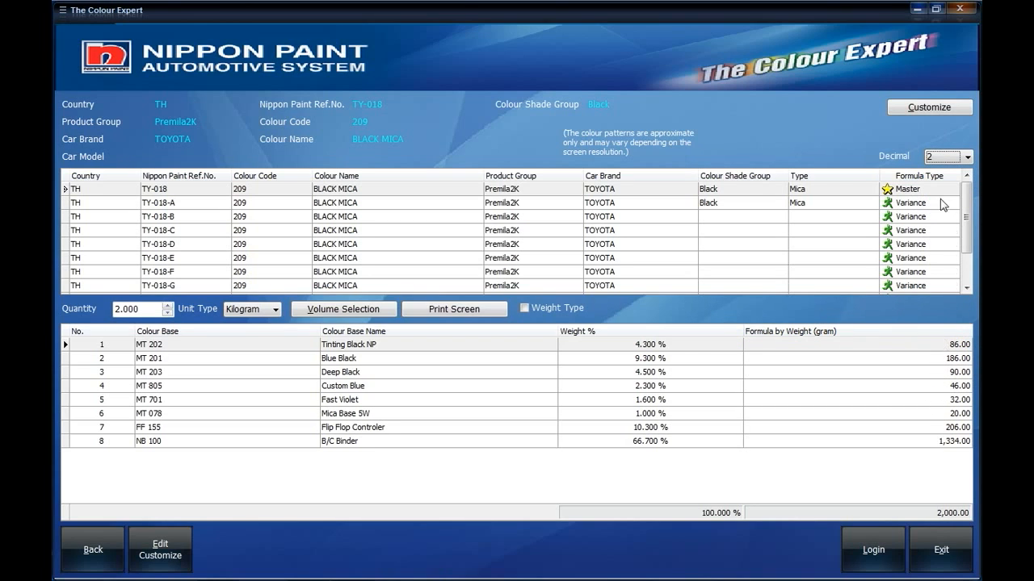
click(966, 155)
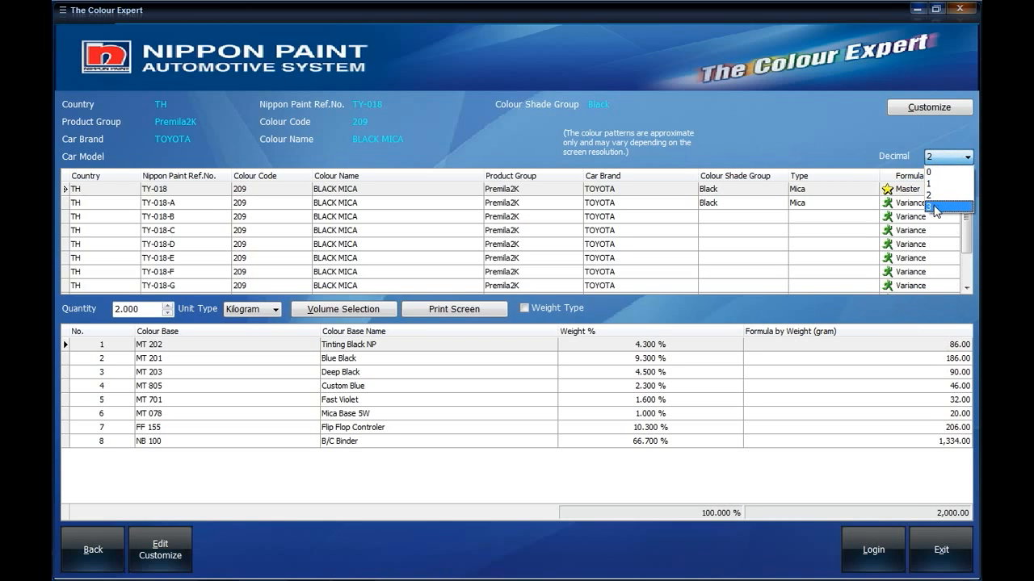
click(945, 203)
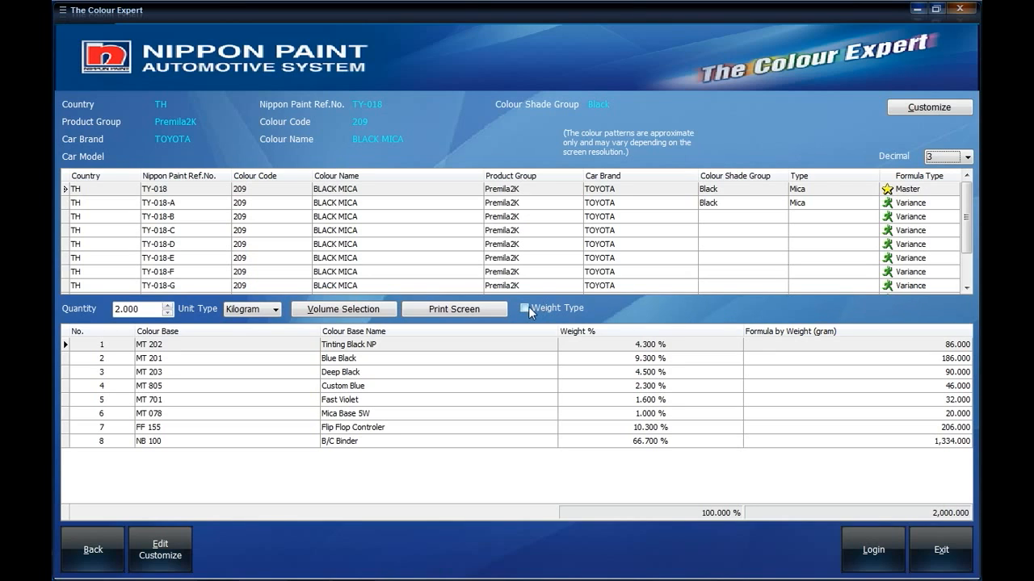
Step: Enable Weight Type so gram amounts accumulate to 2,000.000, then reach Volume Selection
click(523, 307)
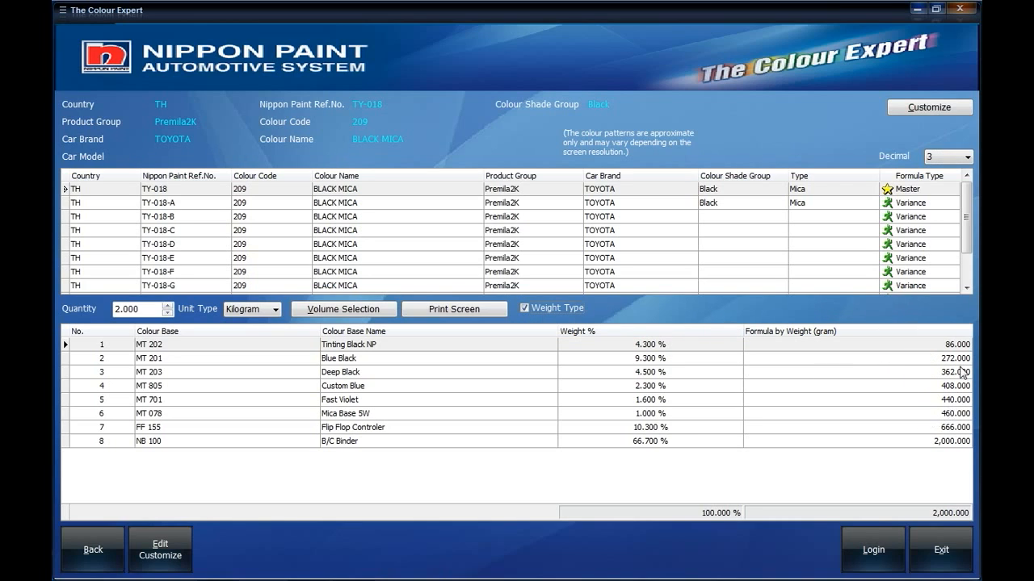
mouse_move(944, 396)
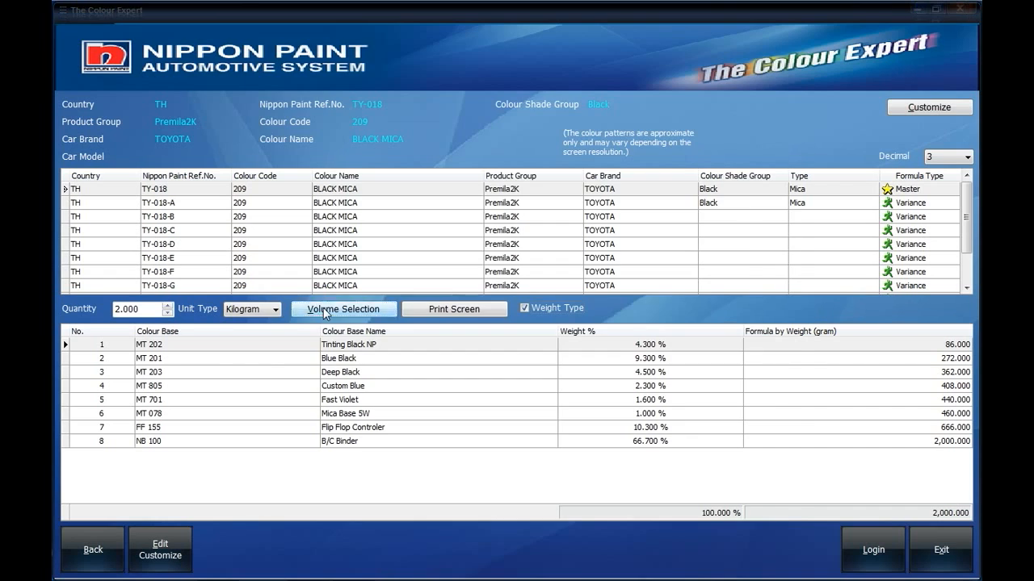
click(342, 308)
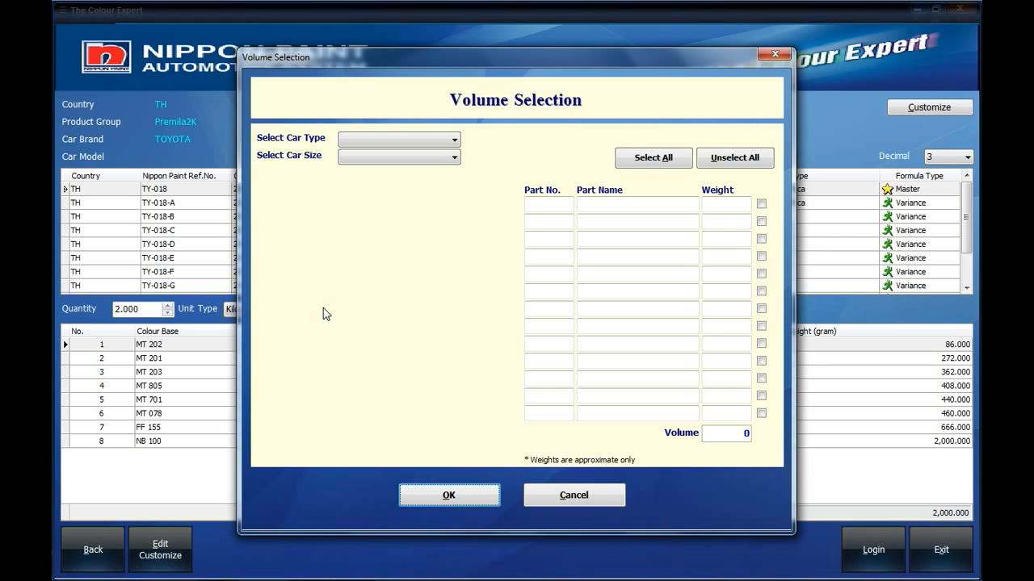
mouse_move(365, 256)
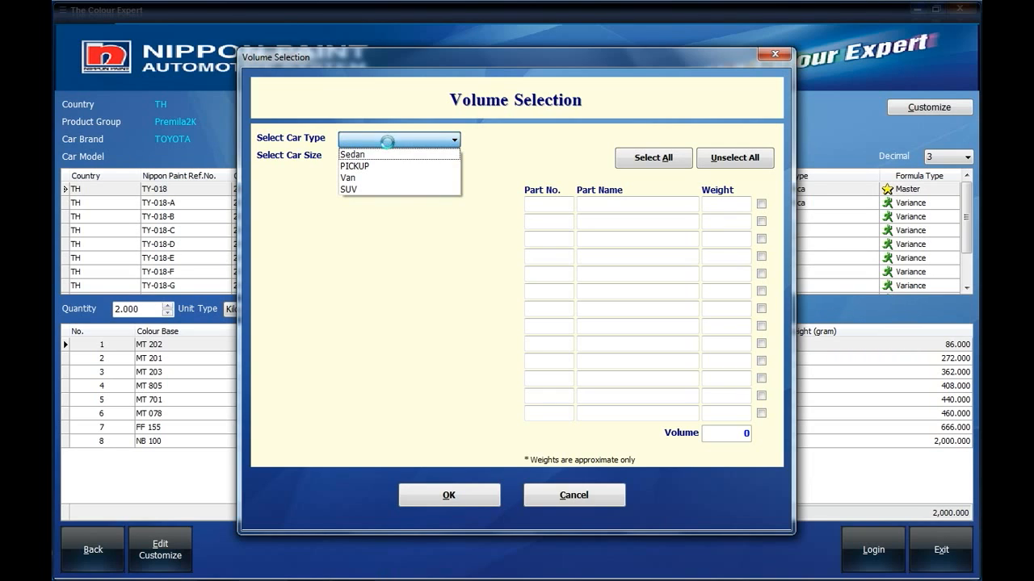
Step: Choose a Small Sedan and include its Bonnet and Boot for a volume of 600
click(352, 155)
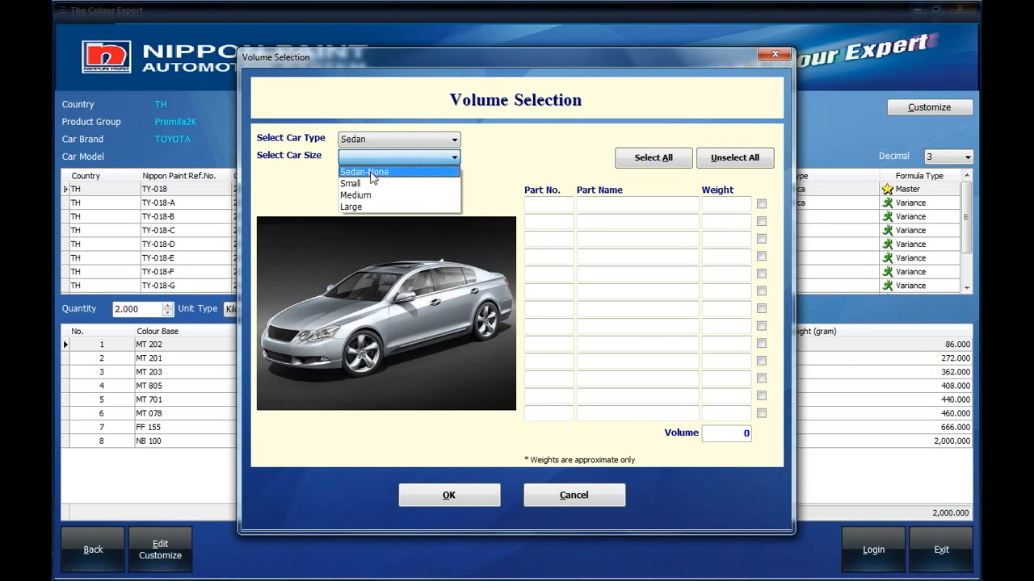
click(349, 184)
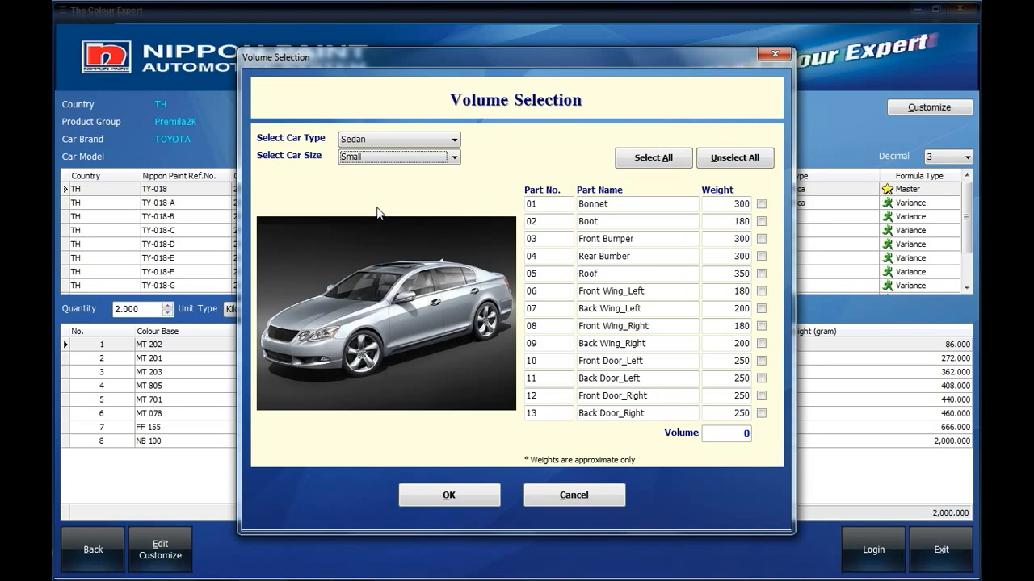
mouse_move(580, 371)
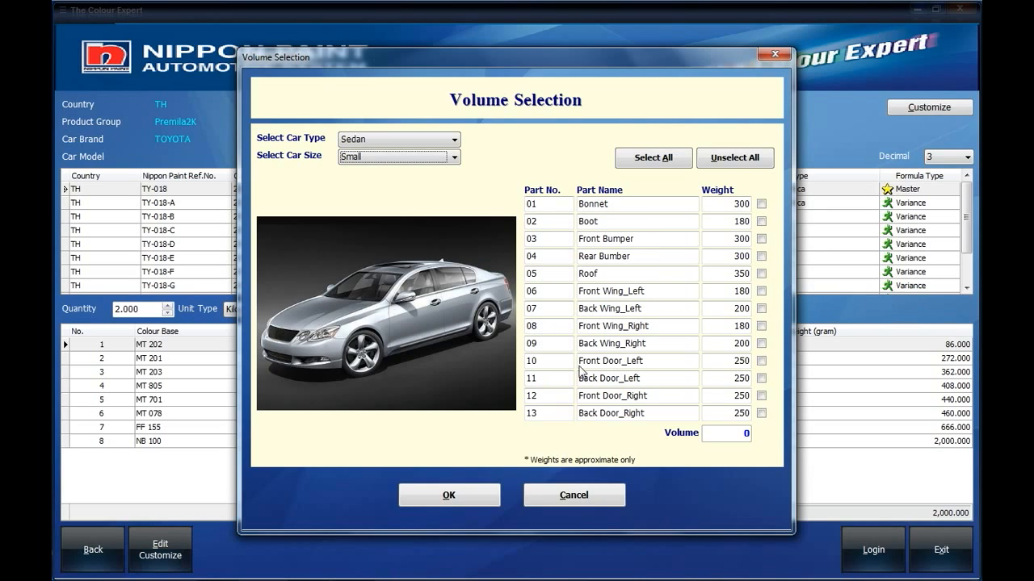
mouse_move(659, 289)
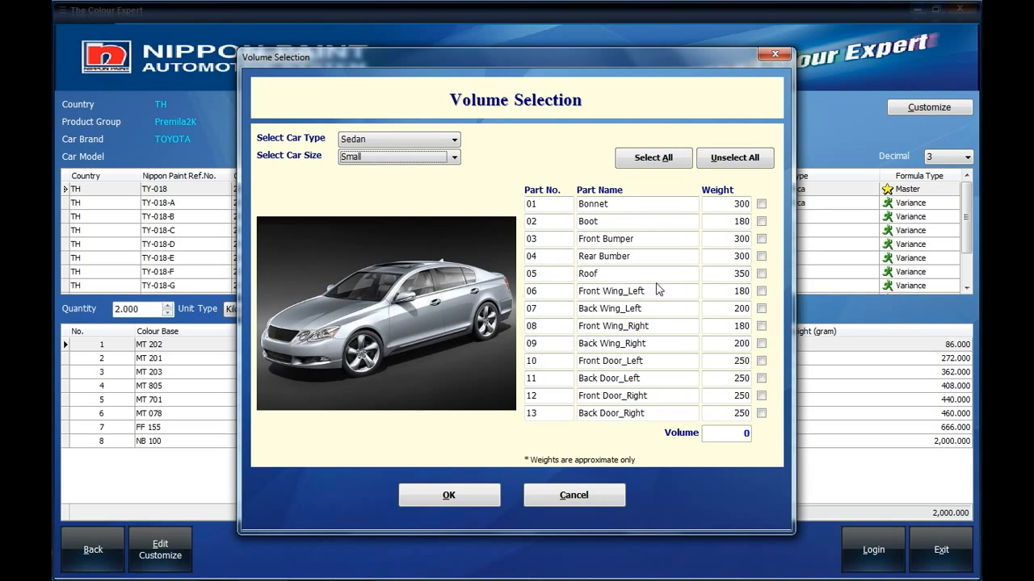
click(759, 204)
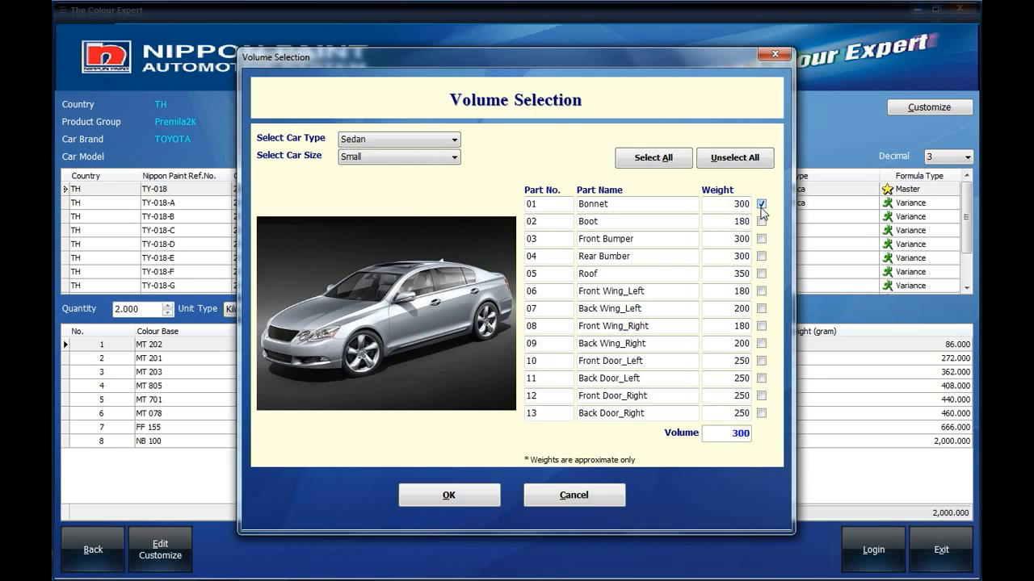
click(759, 239)
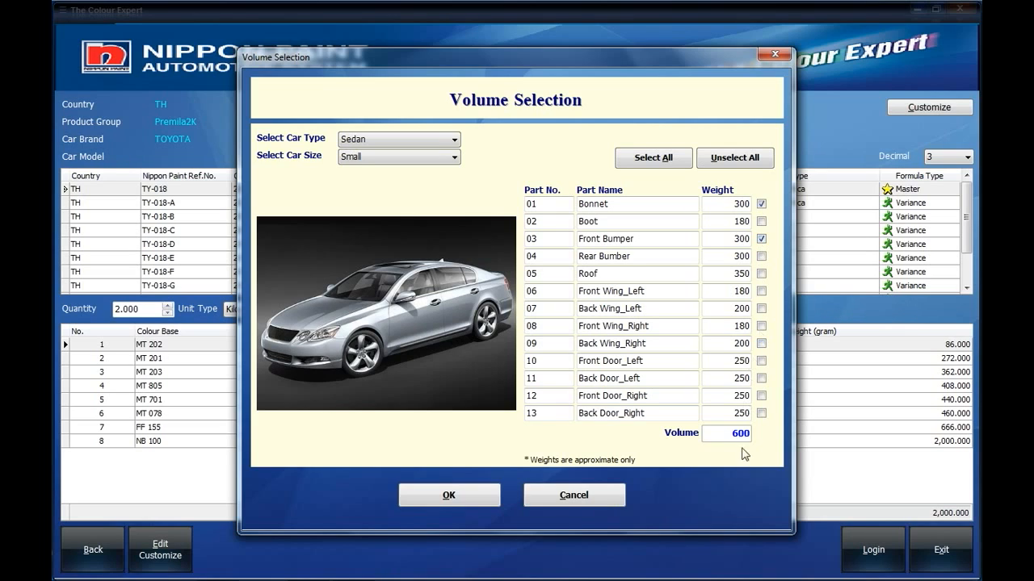
mouse_move(691, 428)
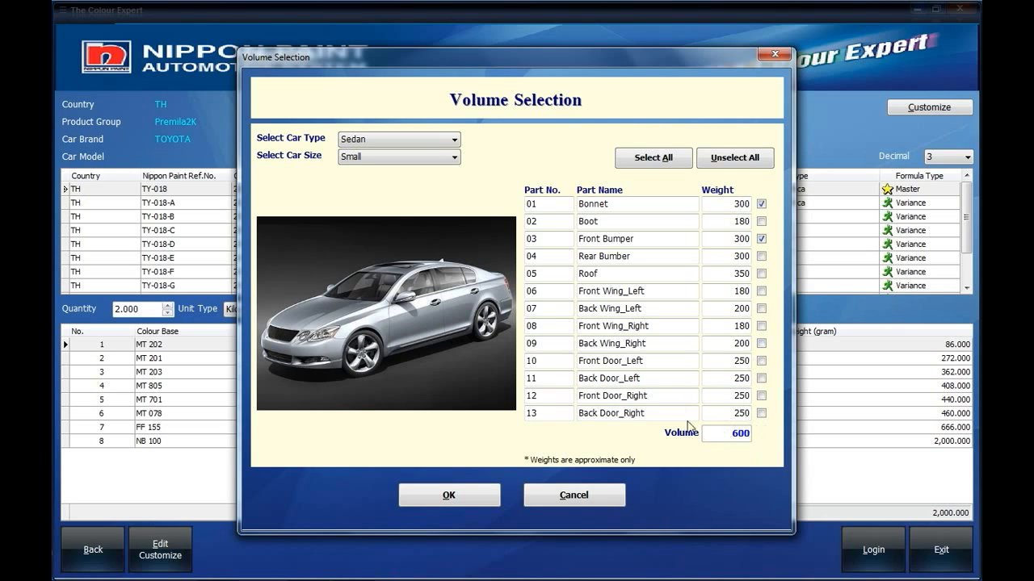
Step: Apply the 600 volume so the BLACK MICA formula recalculates at 0.600 kilogram
click(449, 494)
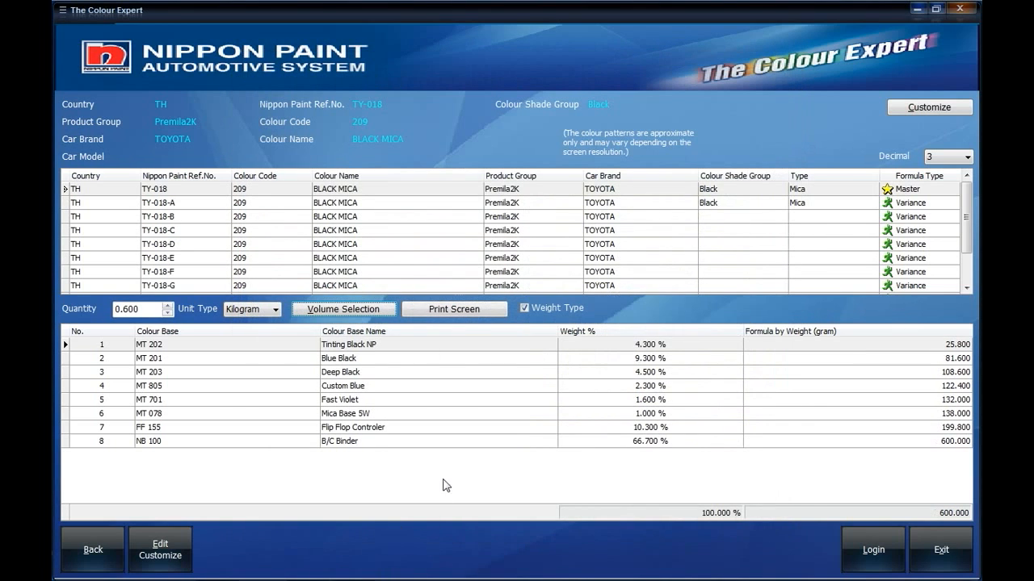
mouse_move(950, 536)
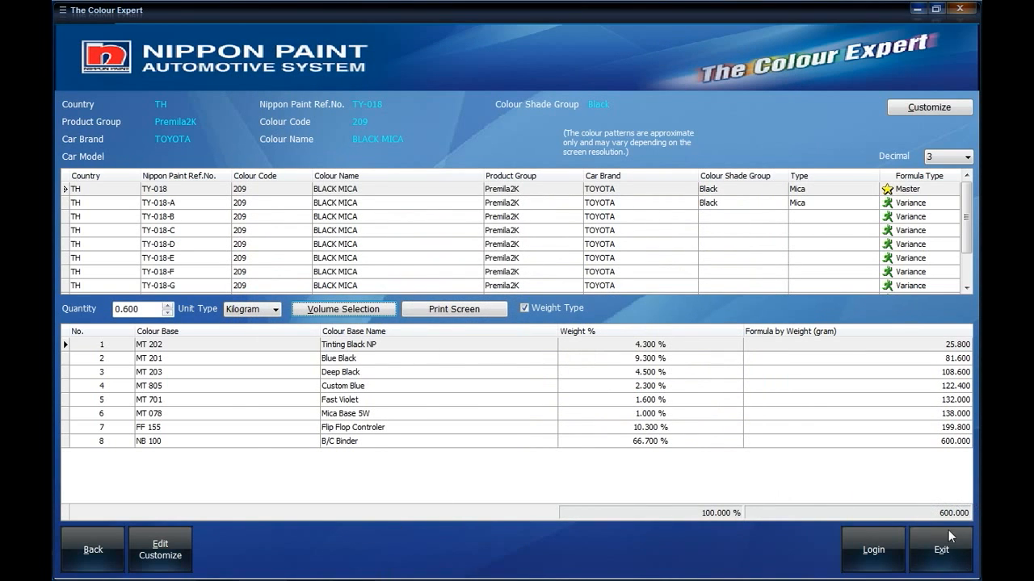
mouse_move(959, 511)
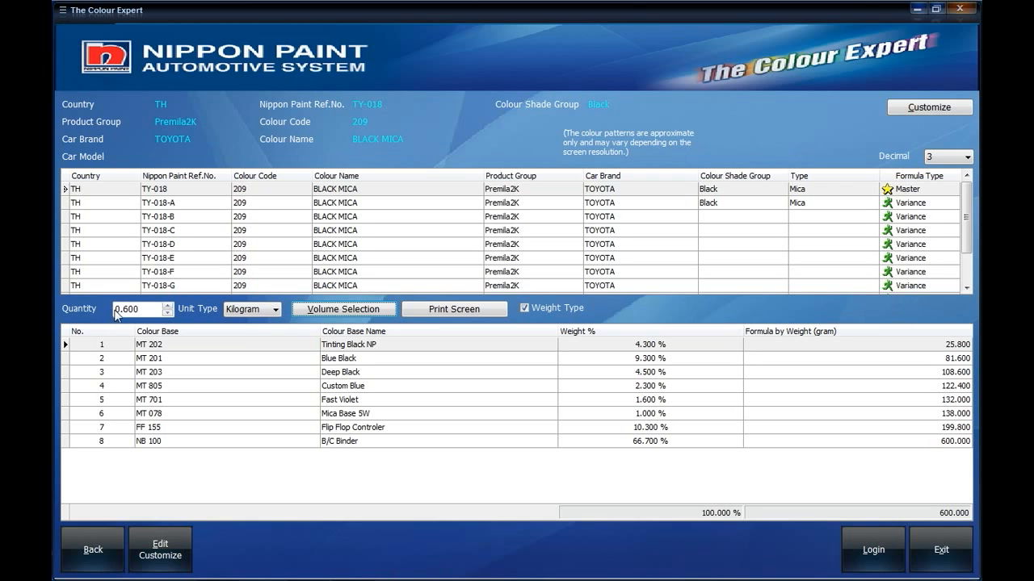
click(453, 308)
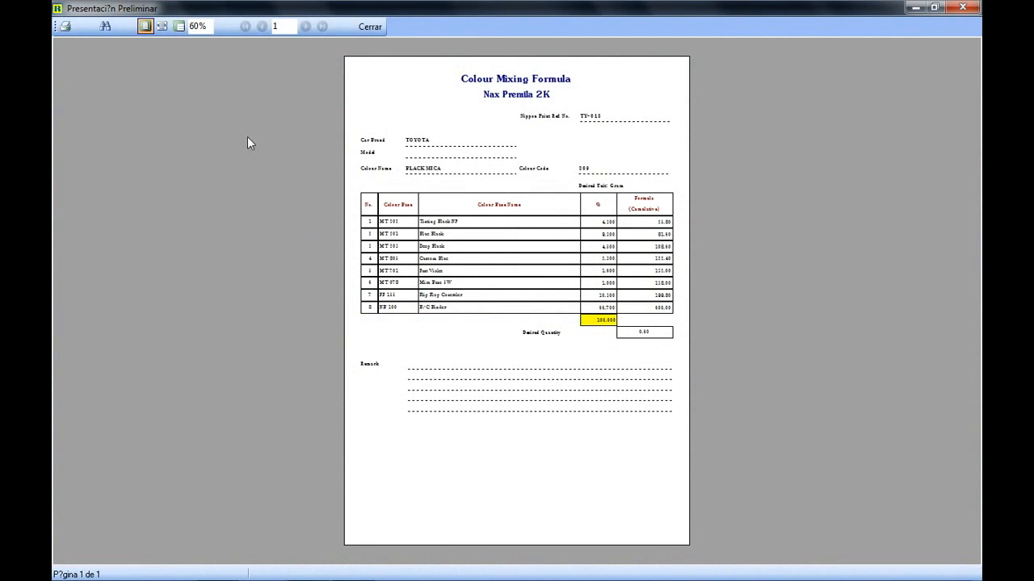
click(153, 26)
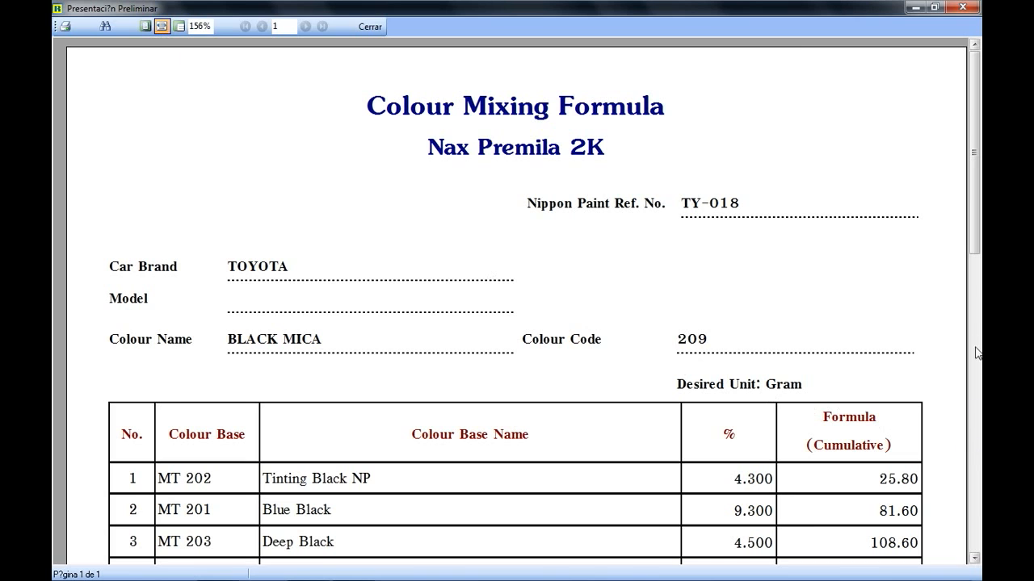
scroll(down, 3)
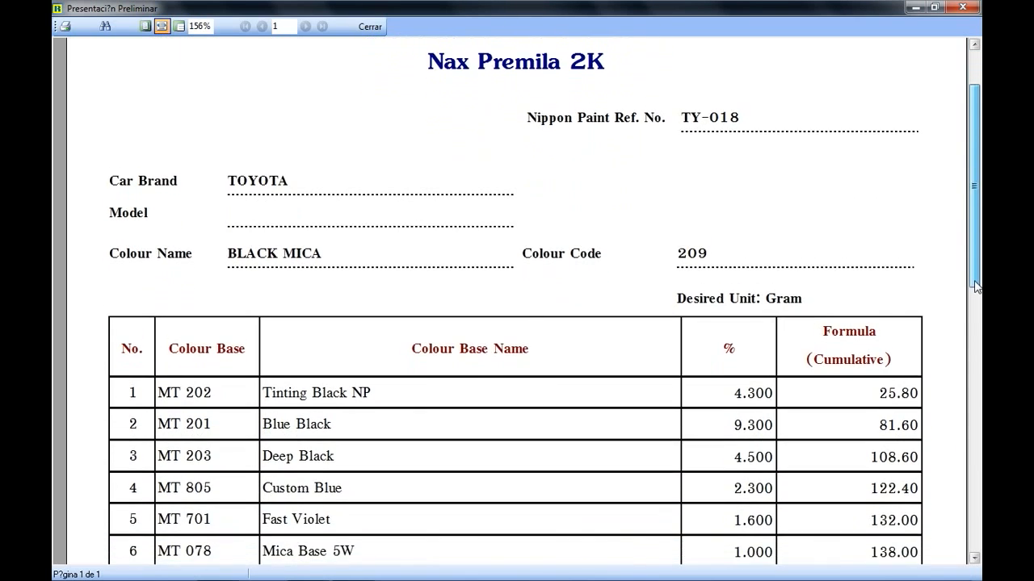
scroll(down, 3)
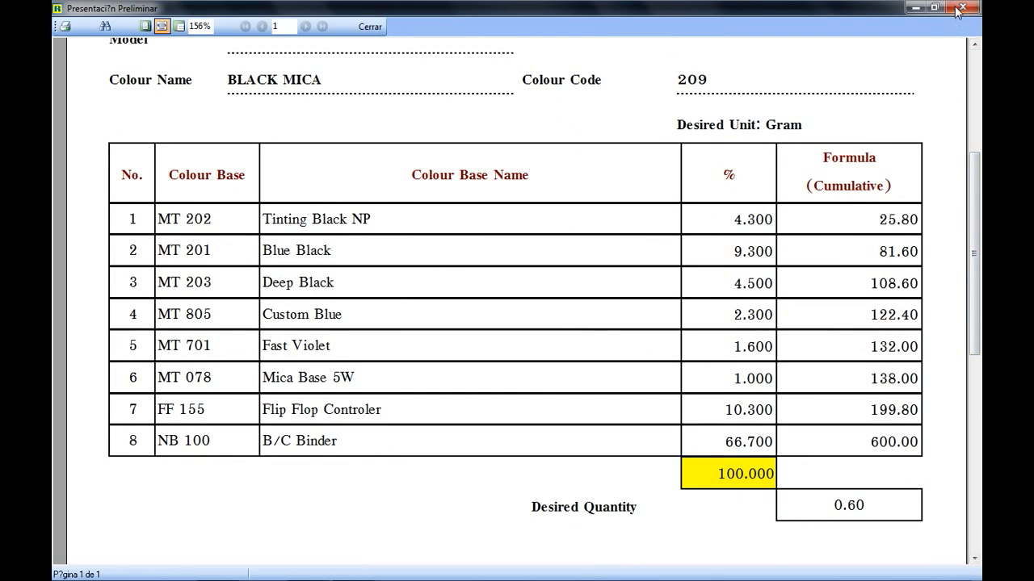
Step: Leave the print preview and start a New Customize, giving an empty Customize Colour Formula form
click(368, 25)
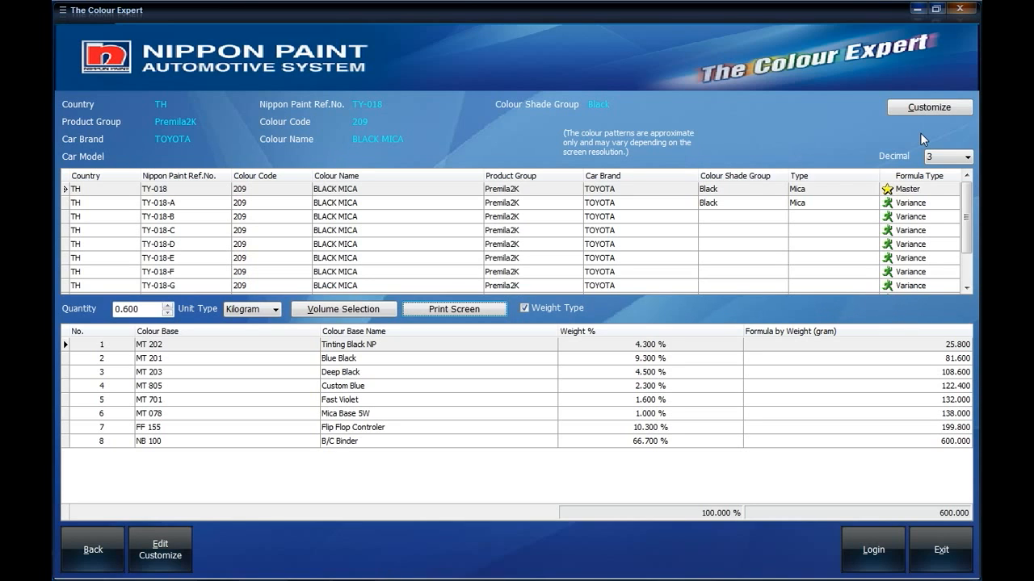
click(928, 107)
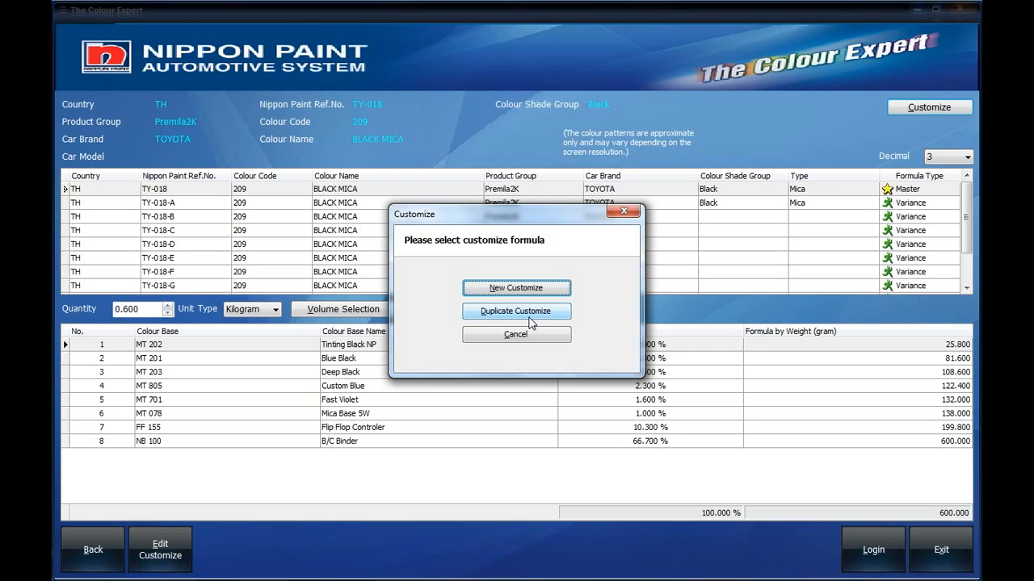
mouse_move(526, 310)
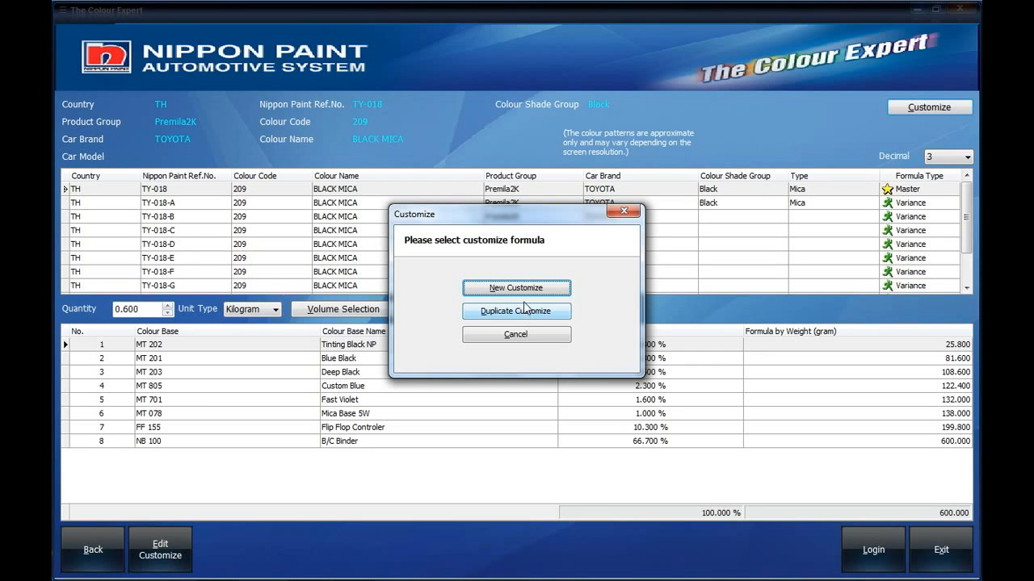
click(517, 287)
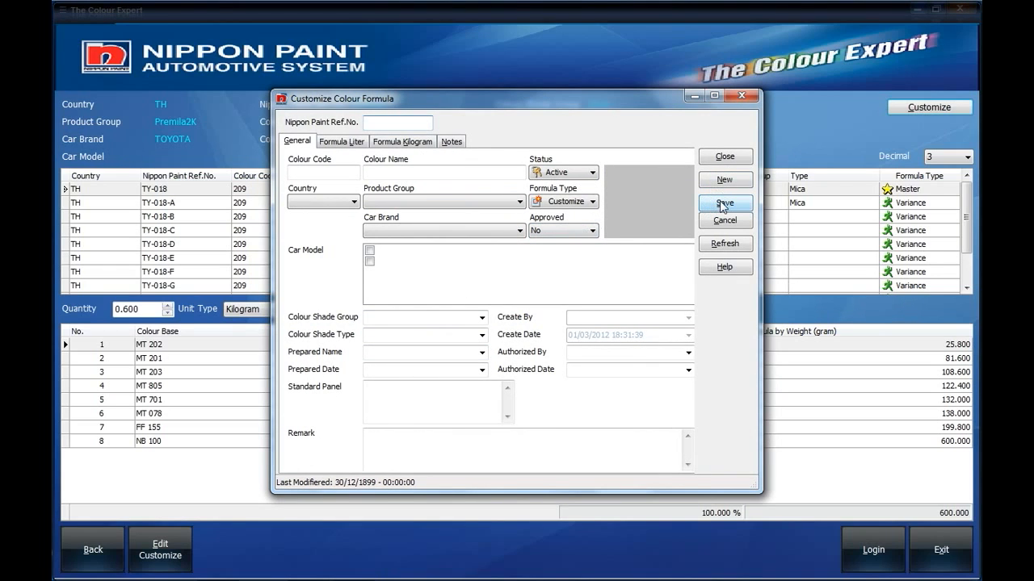
Step: Duplicate Customize the TY-018-D variance and save it under reference TY-018-xxx
click(724, 204)
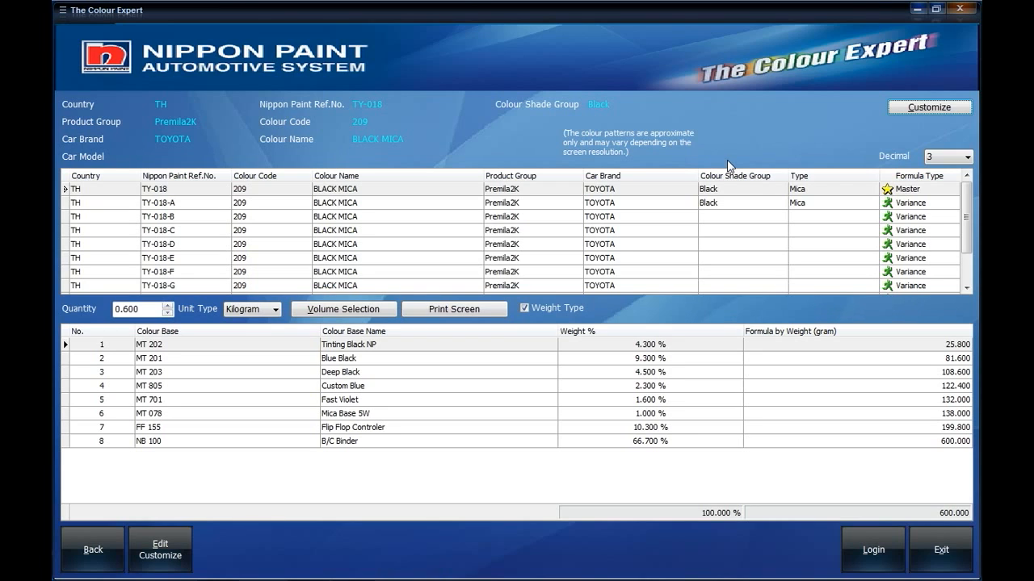
mouse_move(594, 242)
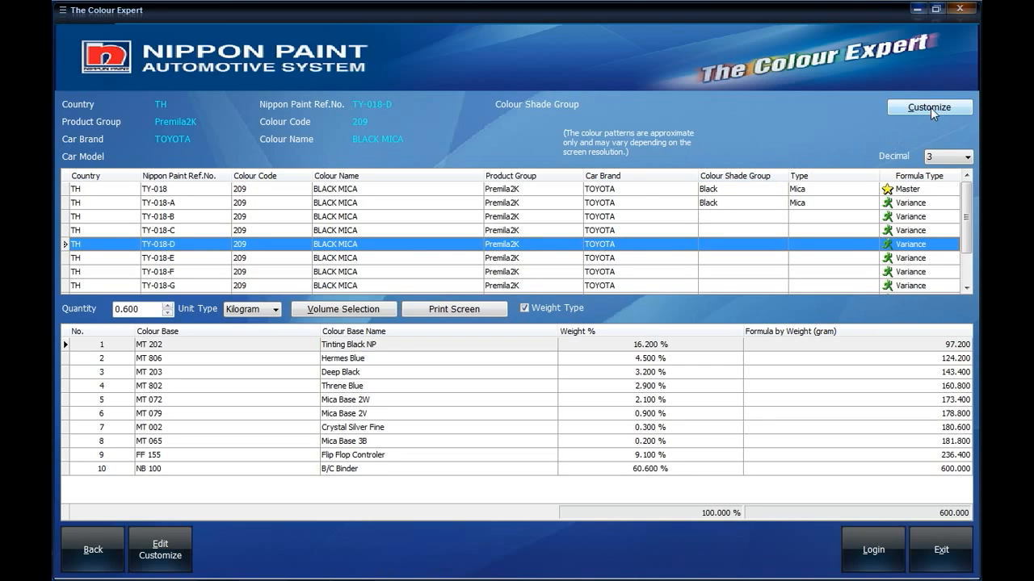
click(928, 107)
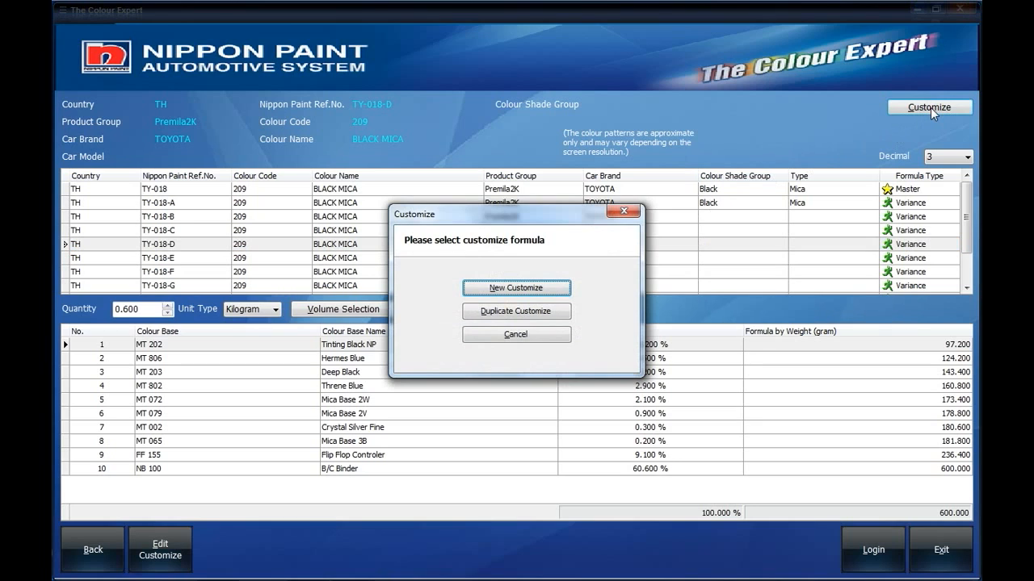
mouse_move(701, 185)
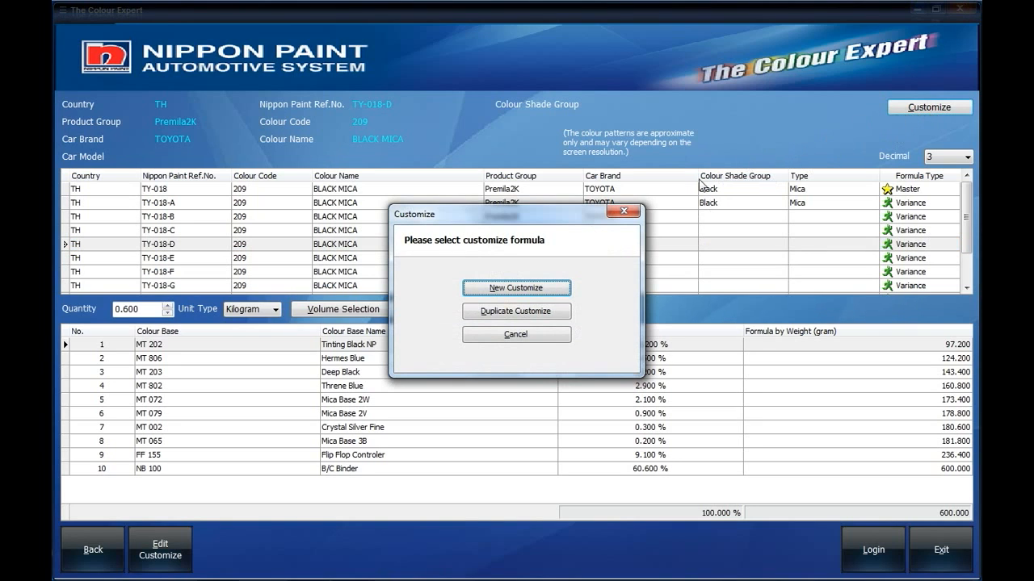
click(517, 288)
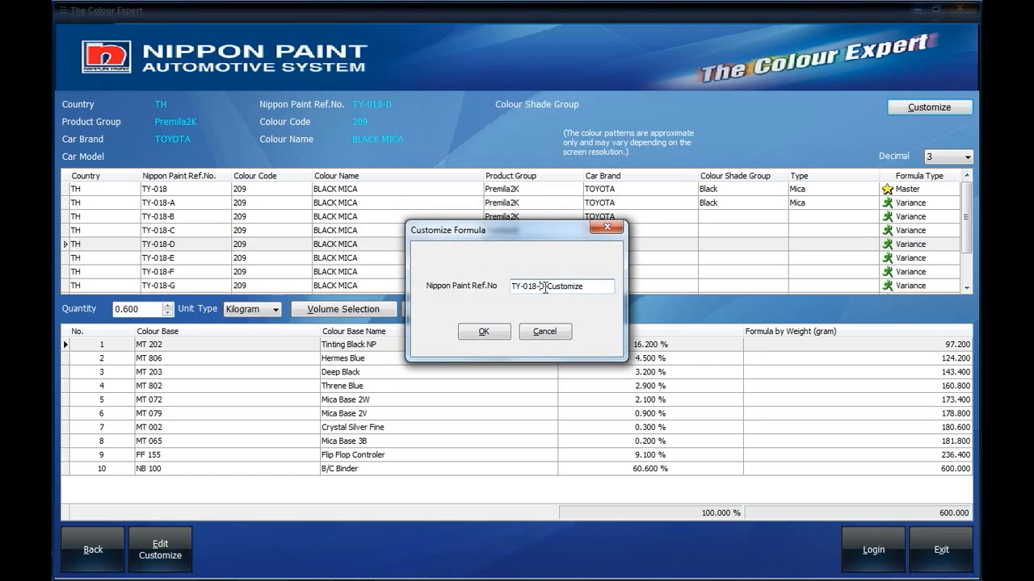
double_click(553, 286)
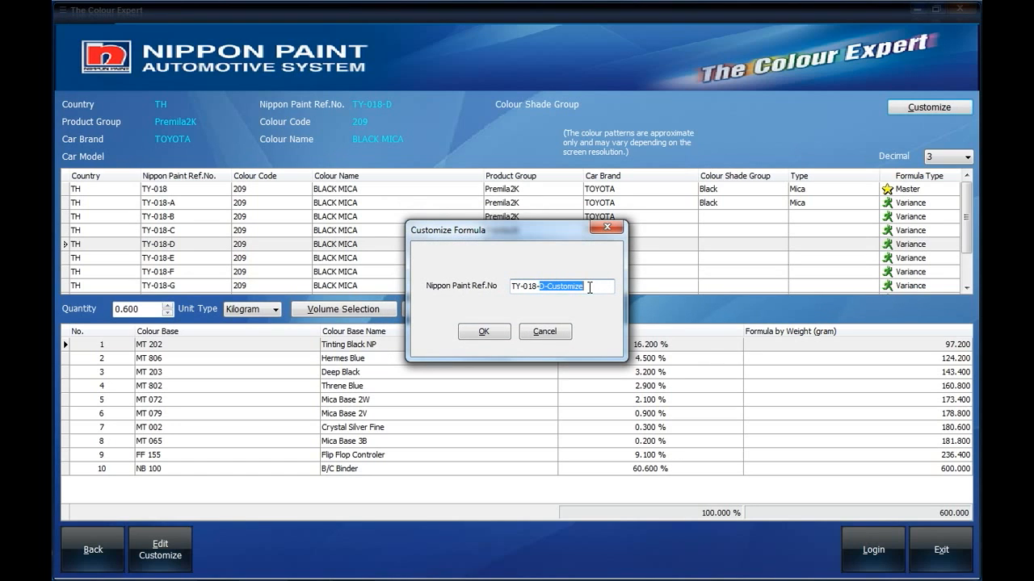
text(TY-018-xxx)
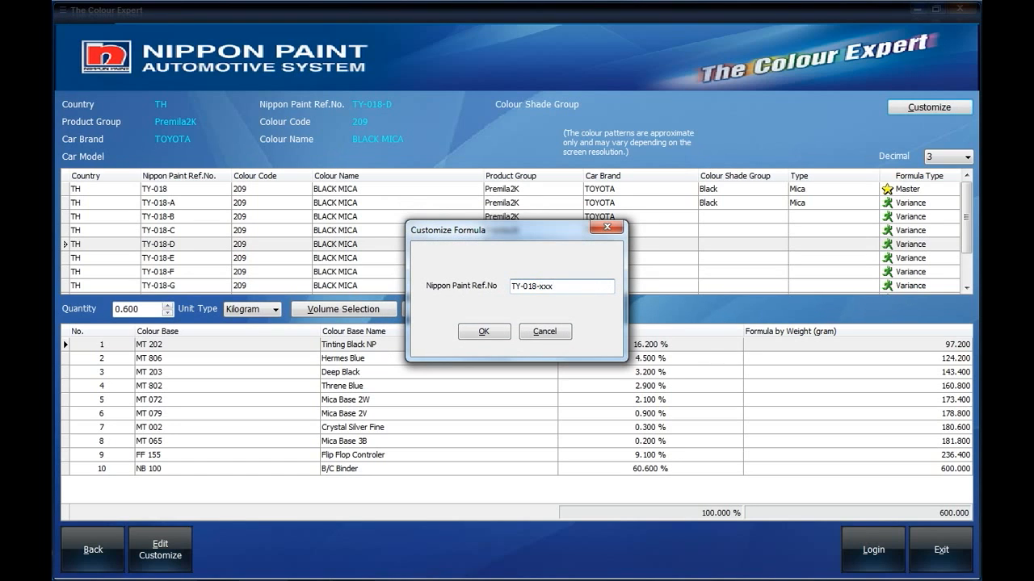
click(484, 331)
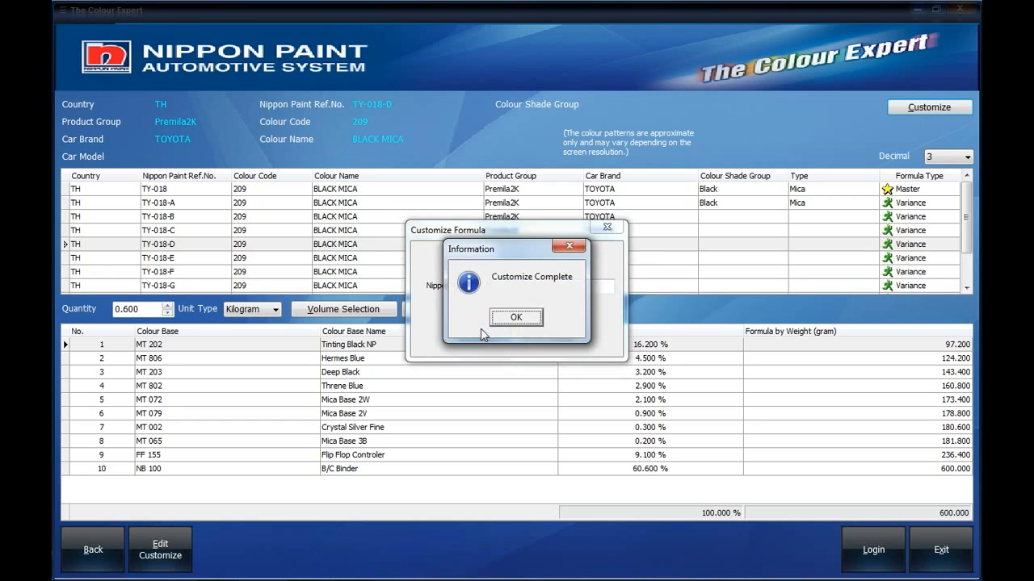
Step: Acknowledge the customize-complete message, discard the blank form, and reopen TY-018-xxx with its BLACK MICA details
click(517, 317)
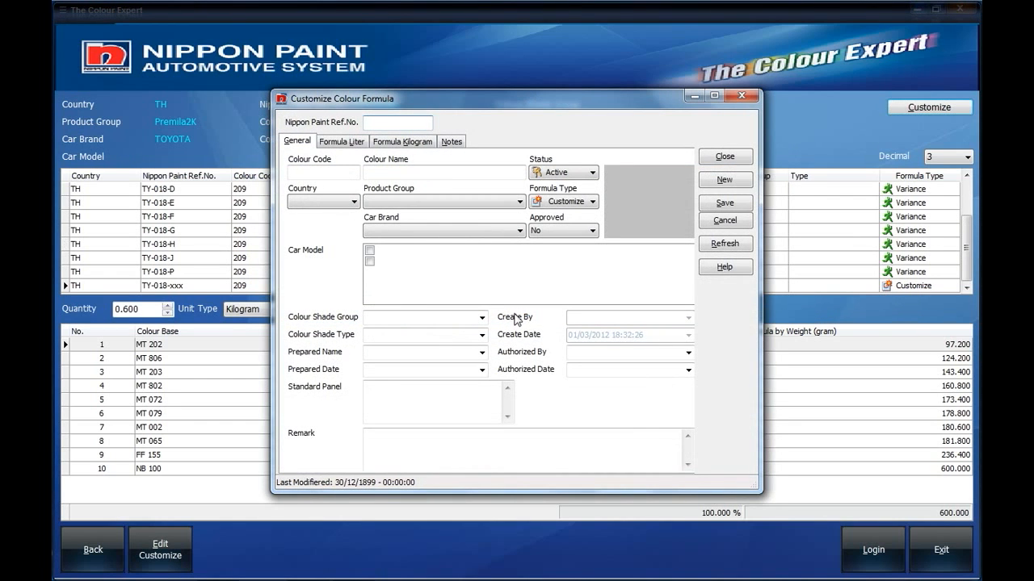
mouse_move(546, 298)
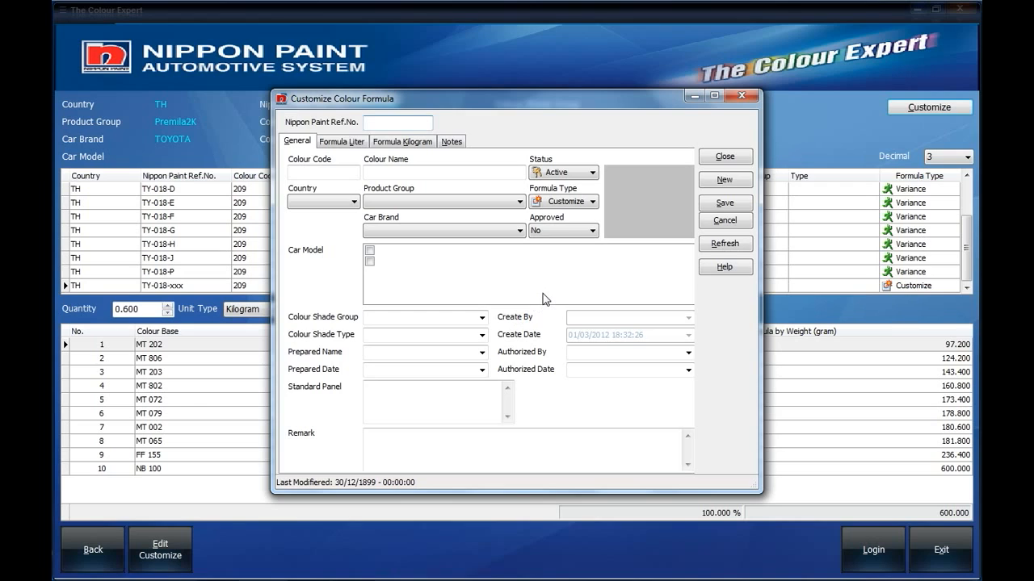
click(397, 123)
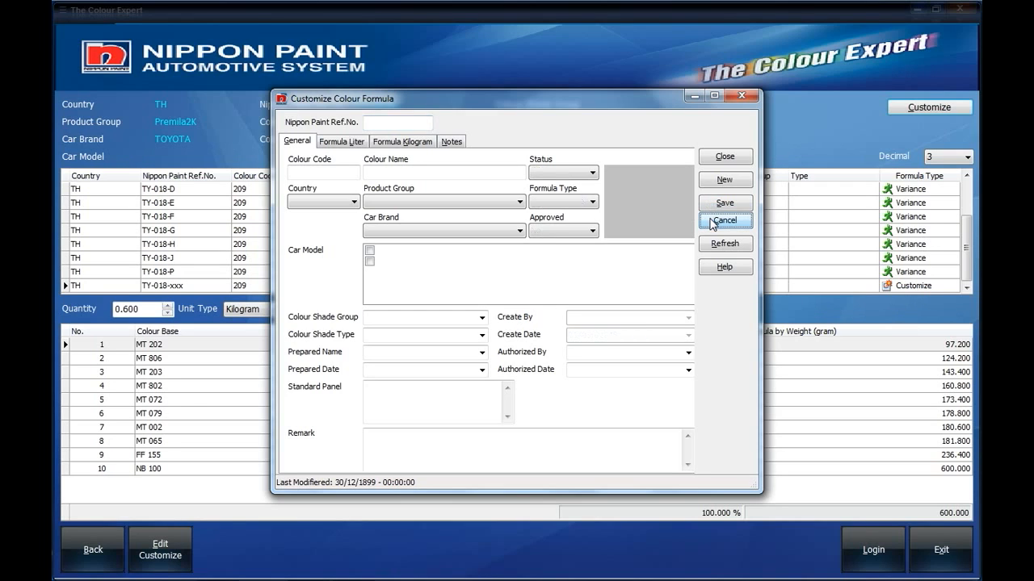
click(723, 220)
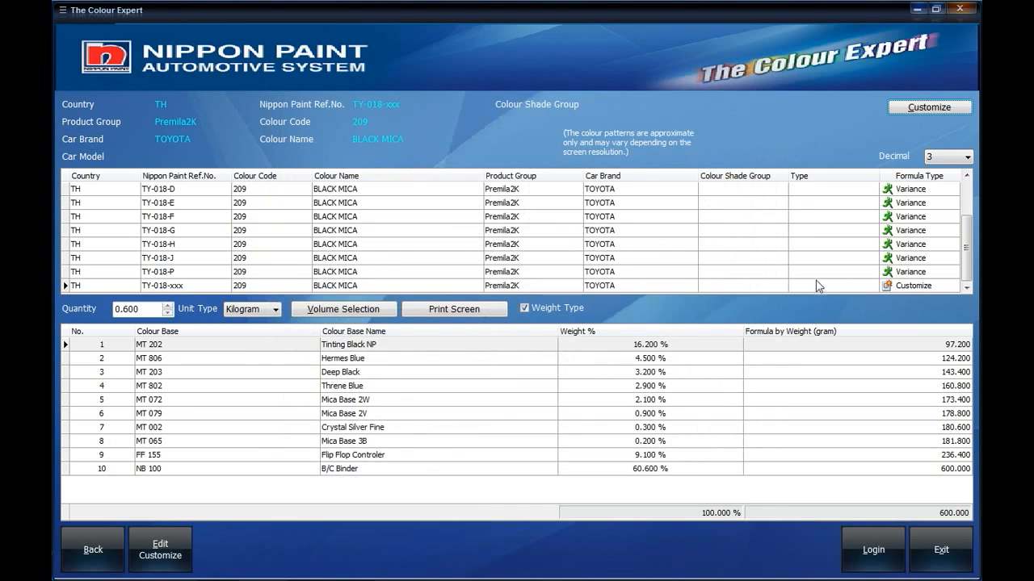
mouse_move(801, 288)
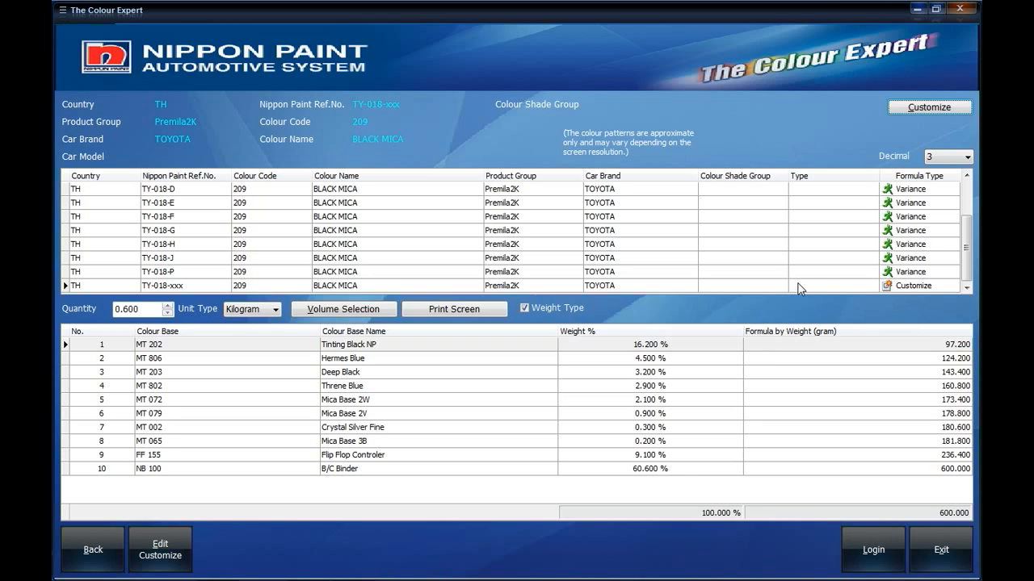
mouse_move(862, 227)
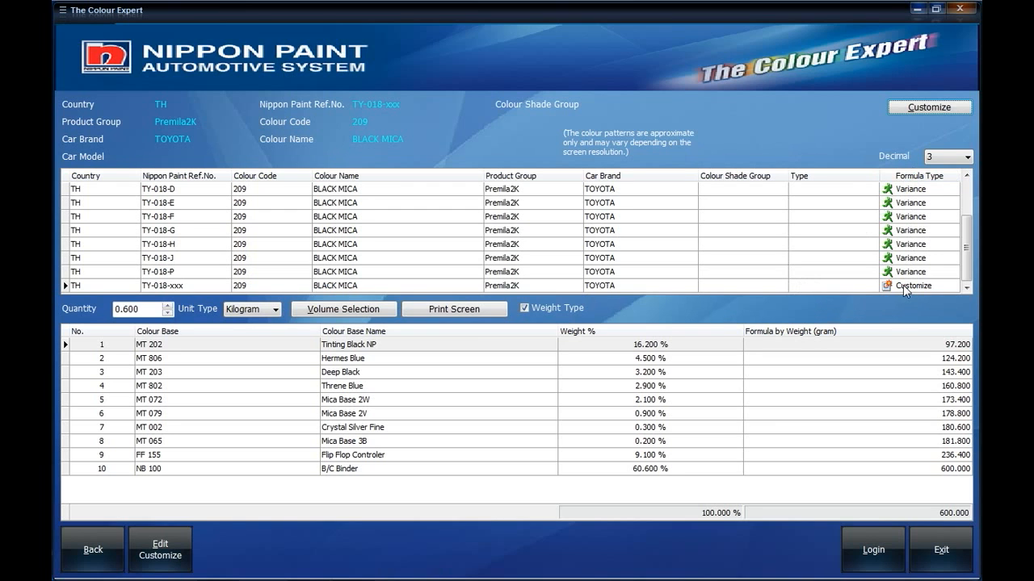
click(910, 284)
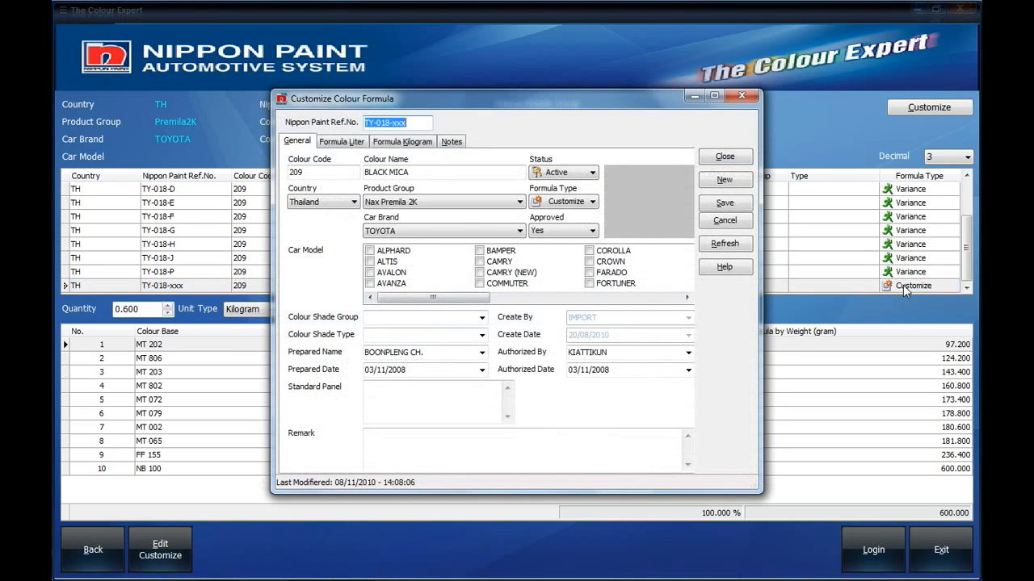